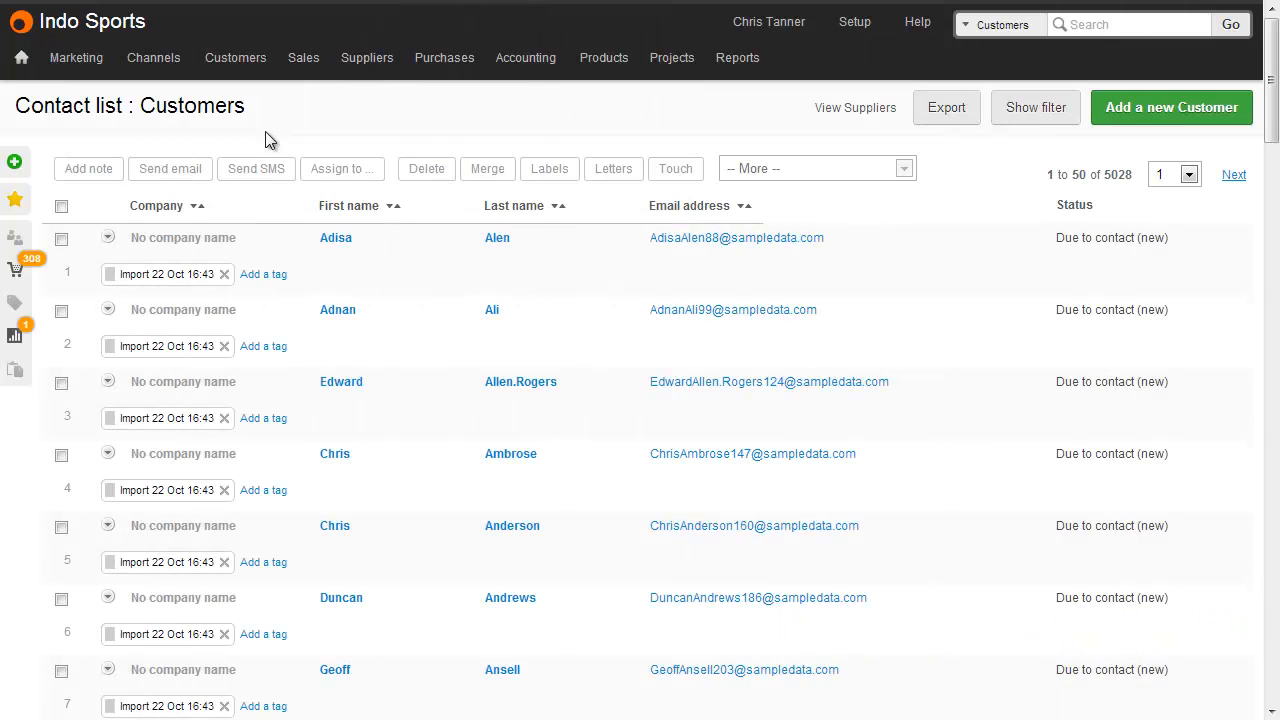
- Go from the Customers list to Setup > Contacts > Statuses settings
click(236, 56)
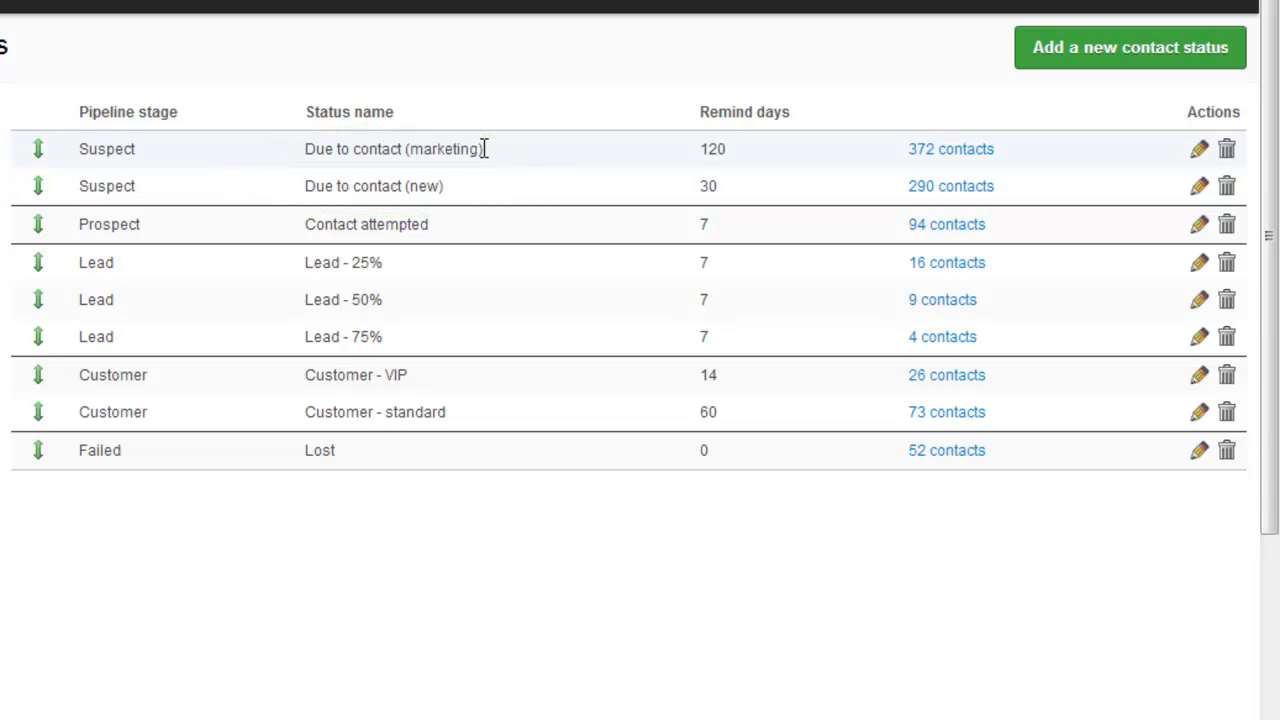
mouse_move(476, 186)
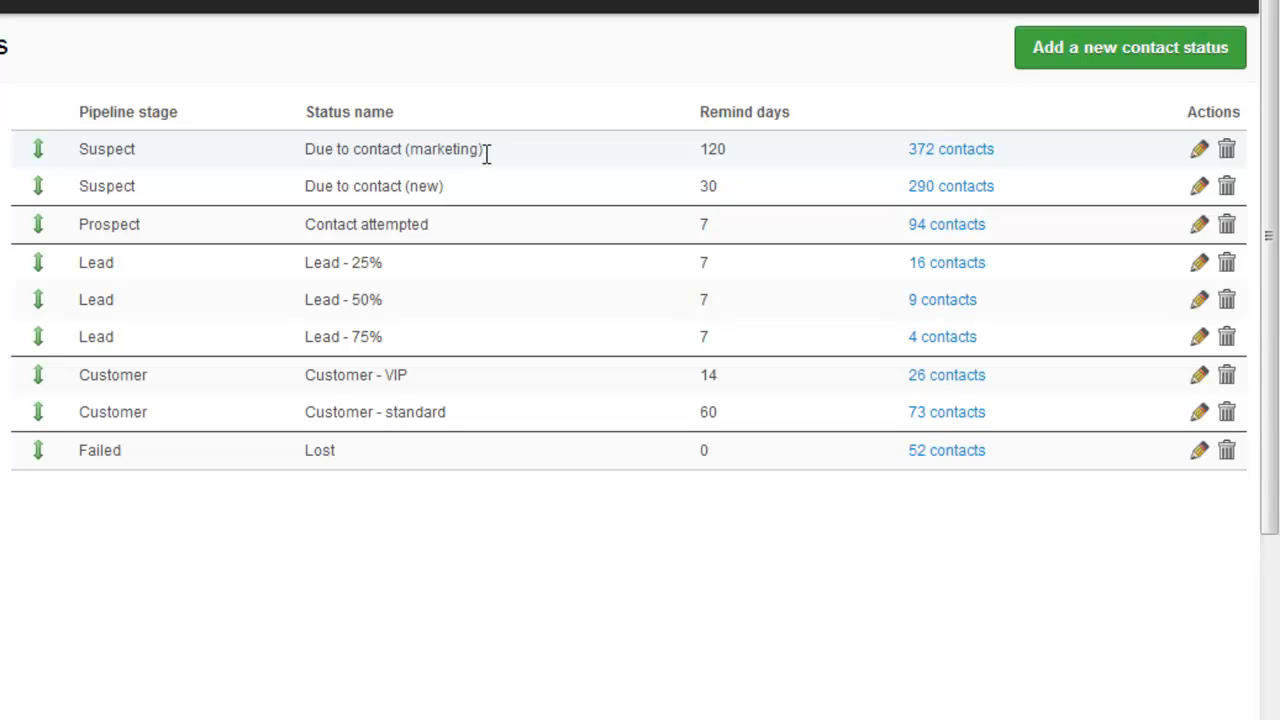
mouse_move(490, 224)
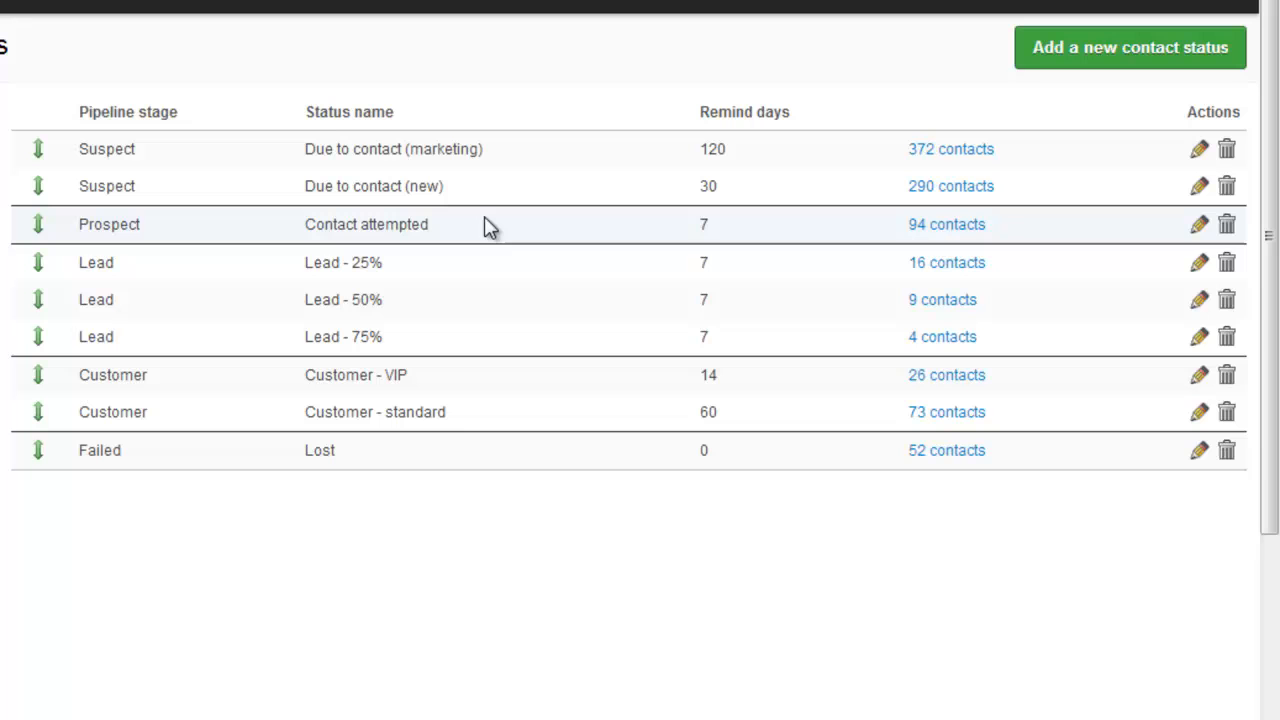
mouse_move(490, 264)
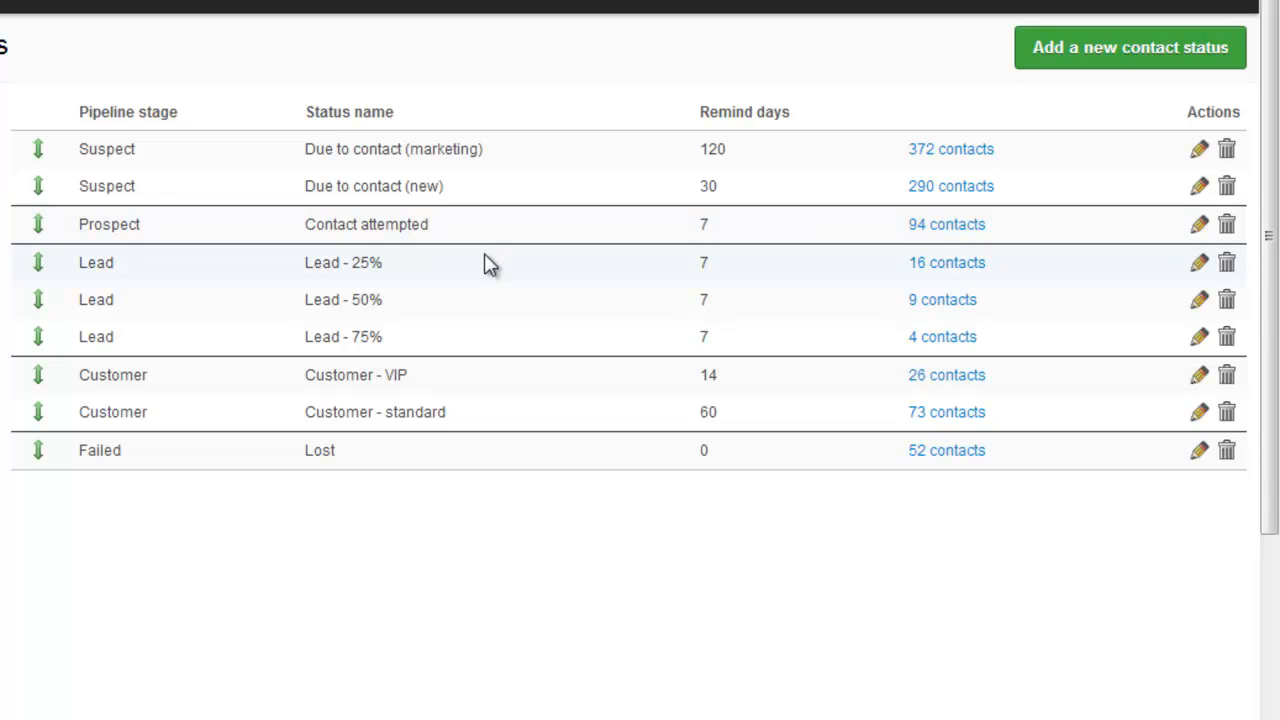
mouse_move(488, 330)
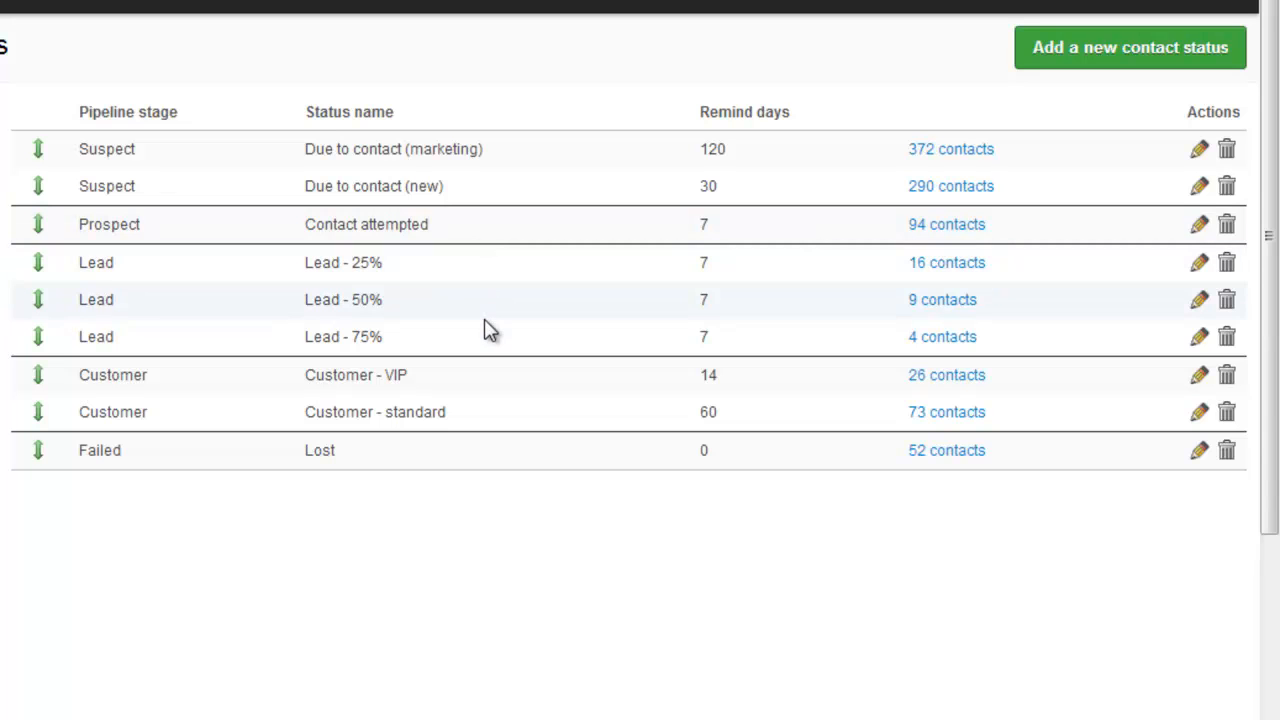
mouse_move(490, 336)
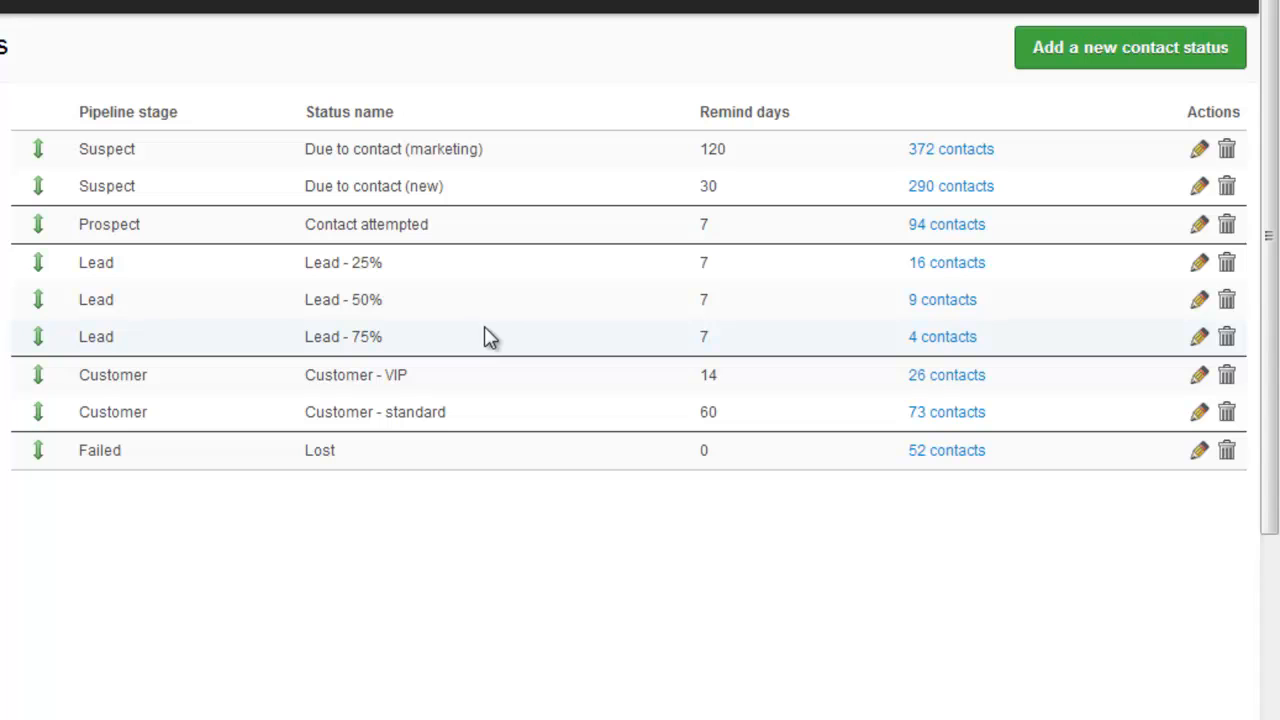
mouse_move(490, 380)
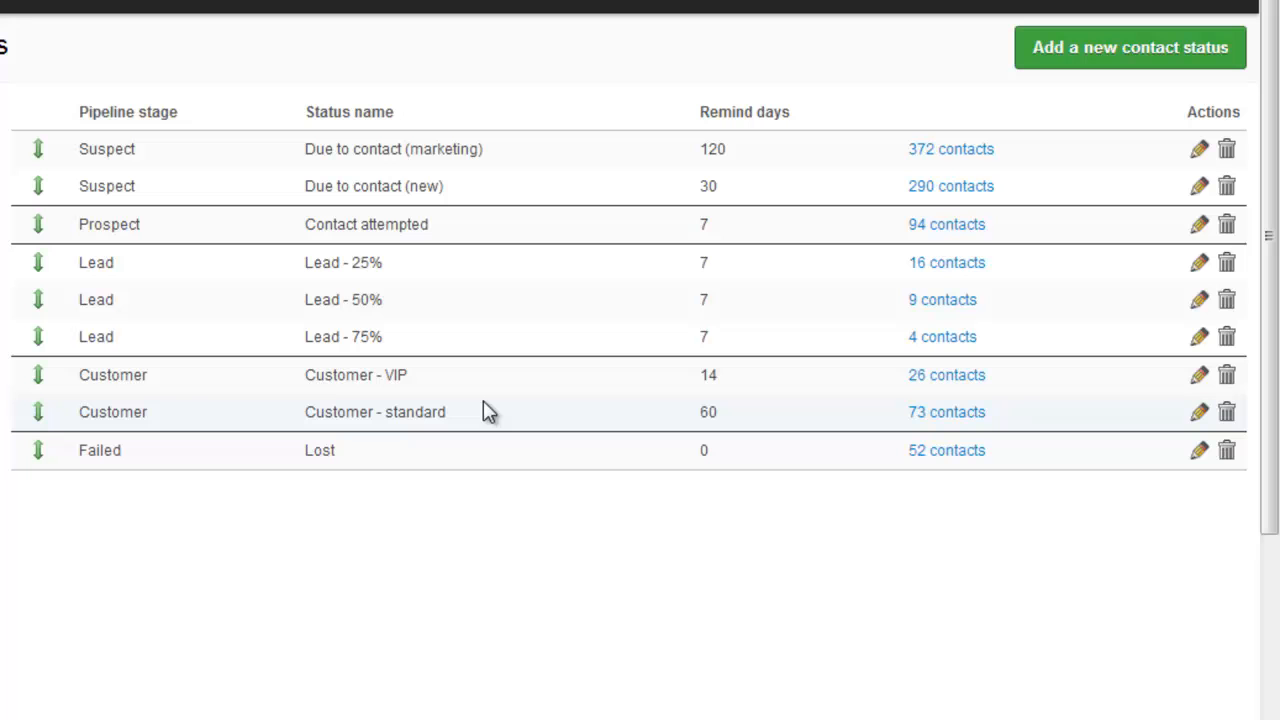
mouse_move(472, 462)
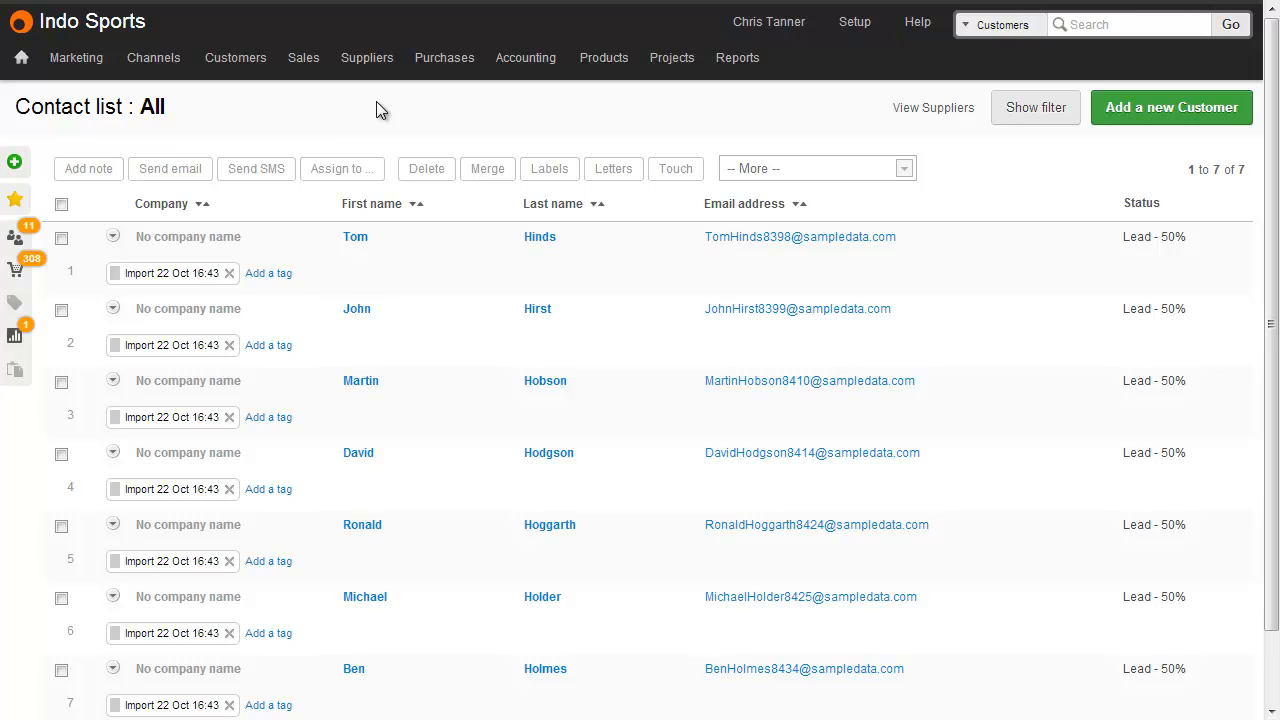
mouse_move(230, 144)
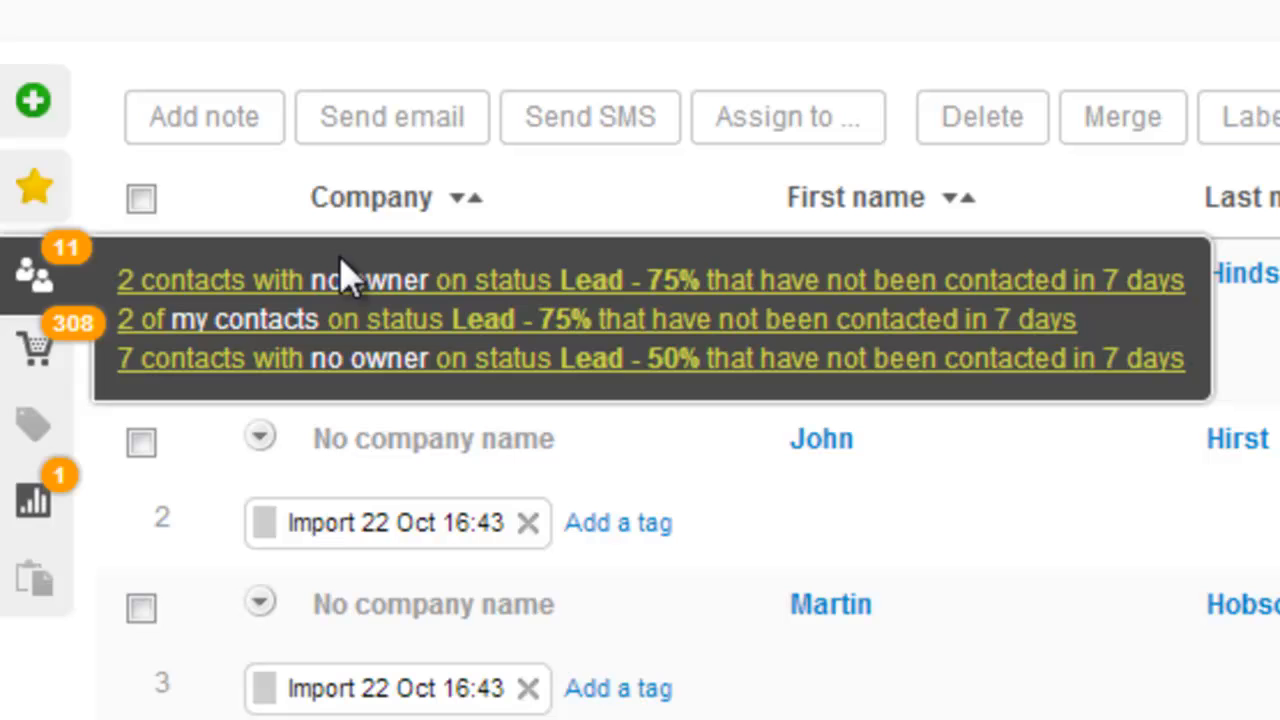
mouse_move(500, 296)
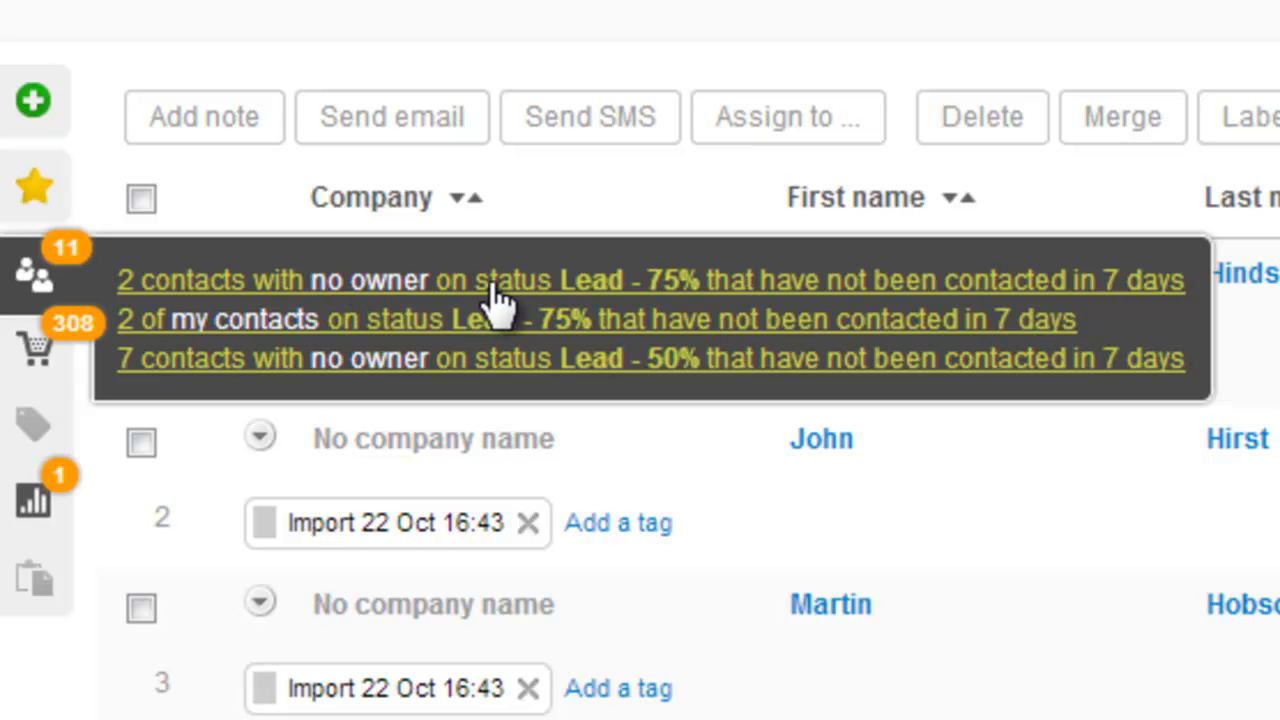
mouse_move(976, 300)
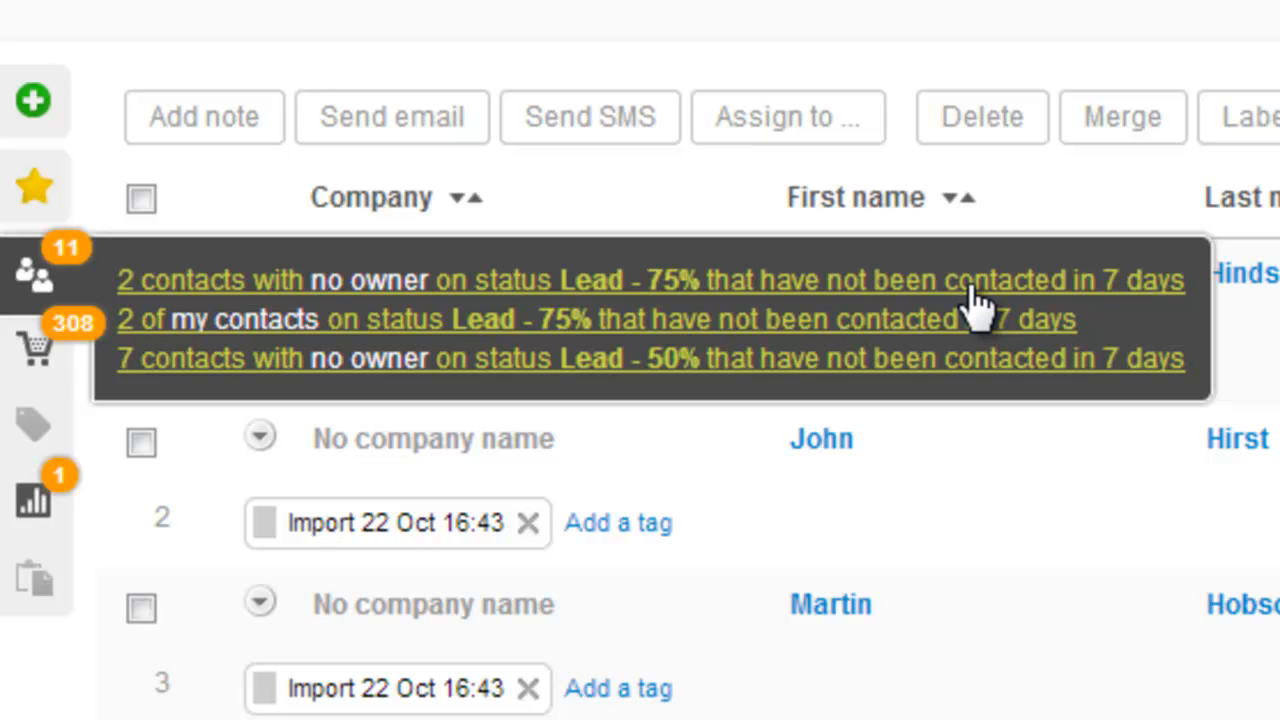
mouse_move(980, 344)
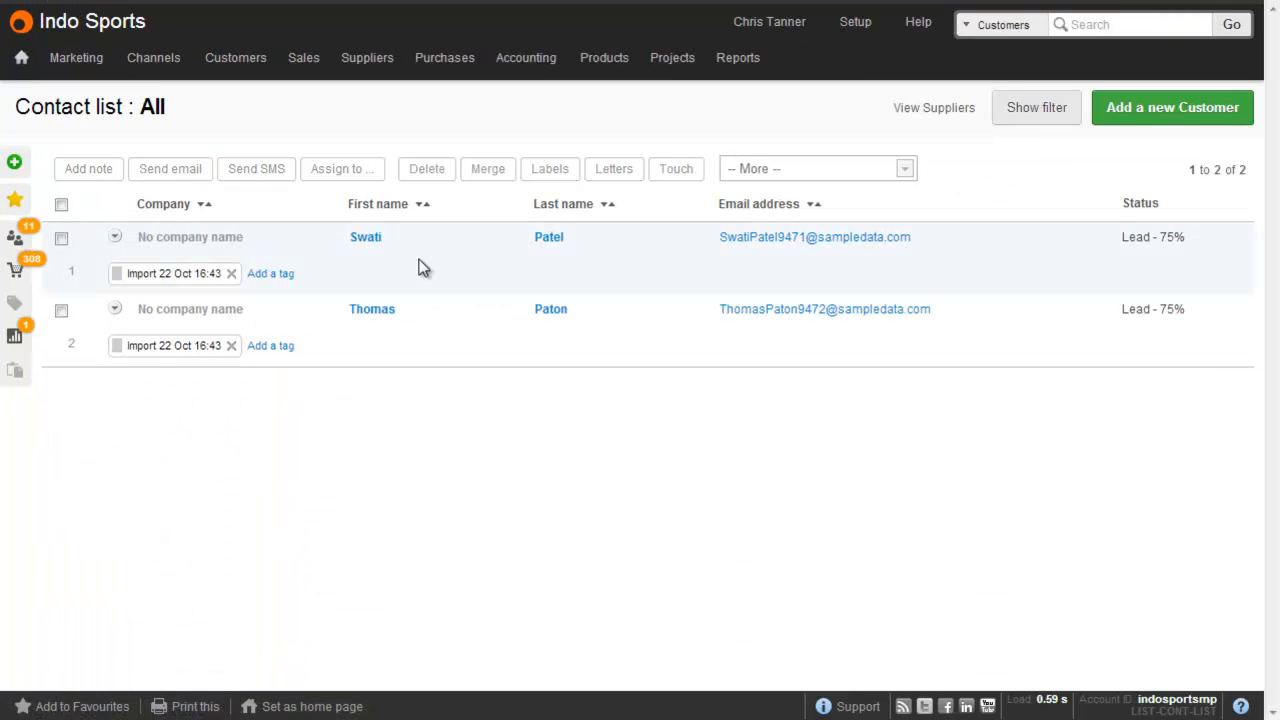
mouse_move(364, 236)
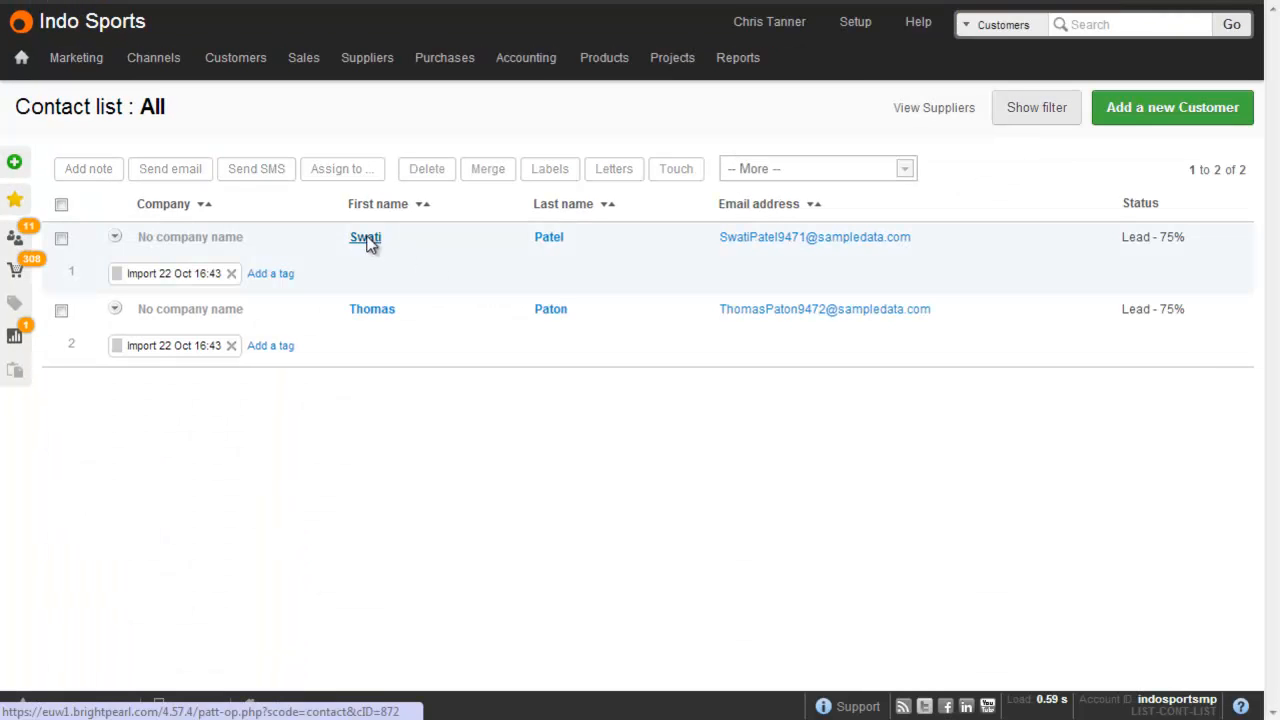
click(364, 236)
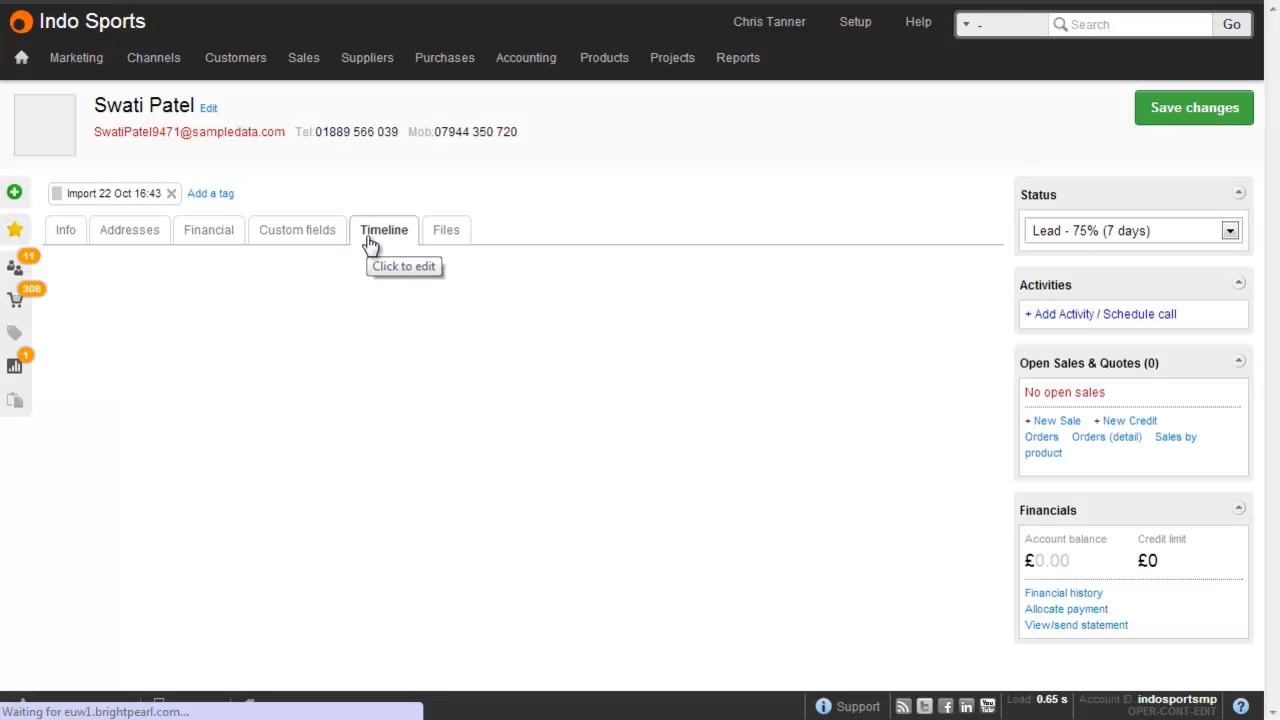
click(384, 228)
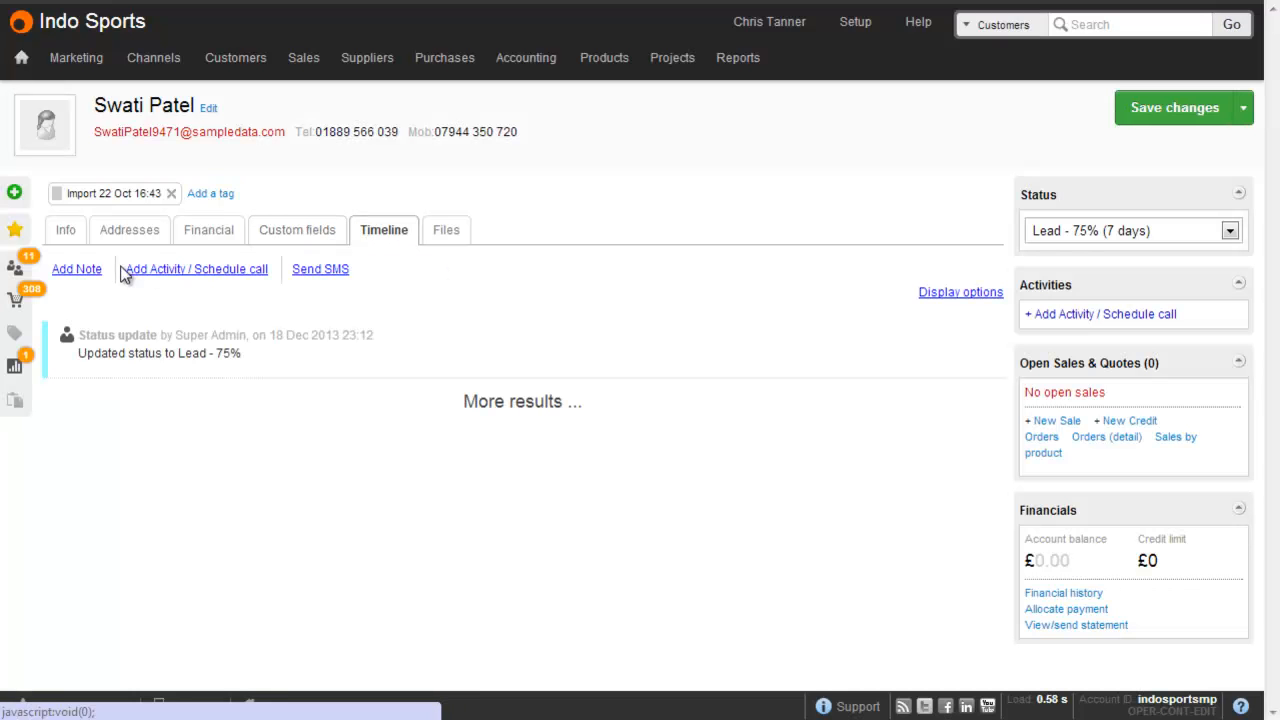
click(76, 268)
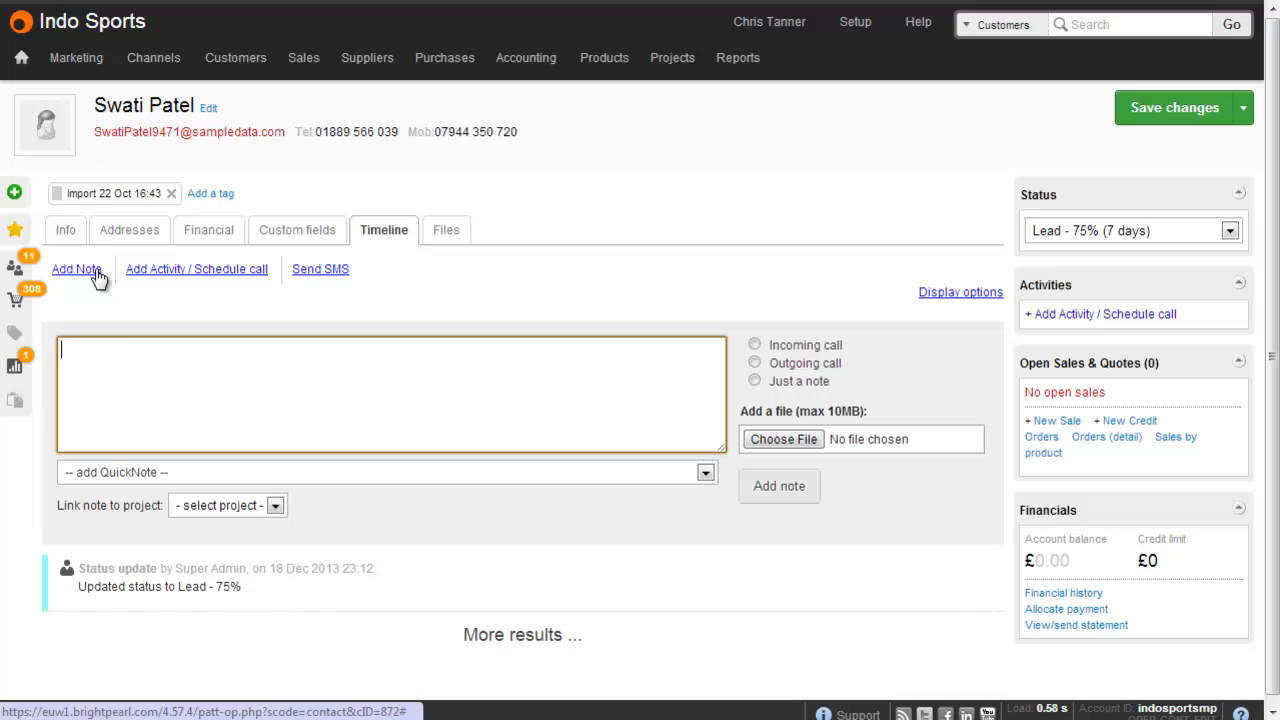
text(Still deciding)
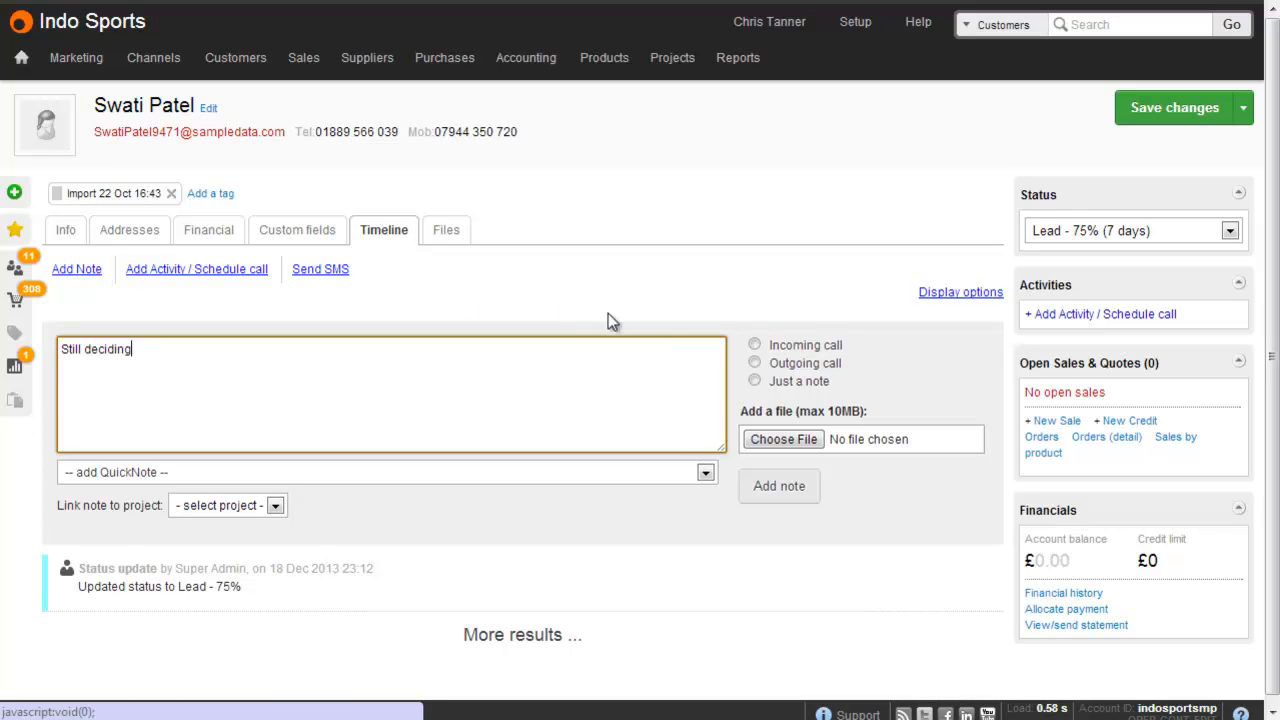
click(778, 486)
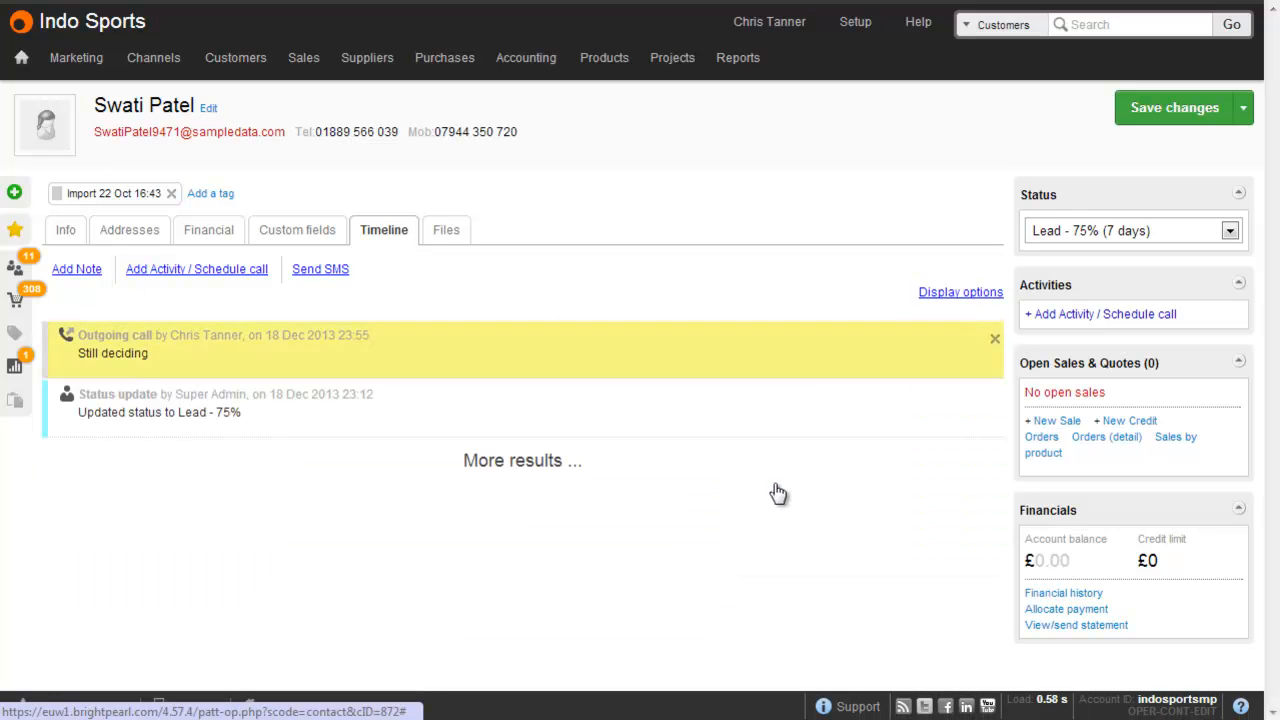
- Save the contact with Save & back, returning to the status settings
click(1244, 108)
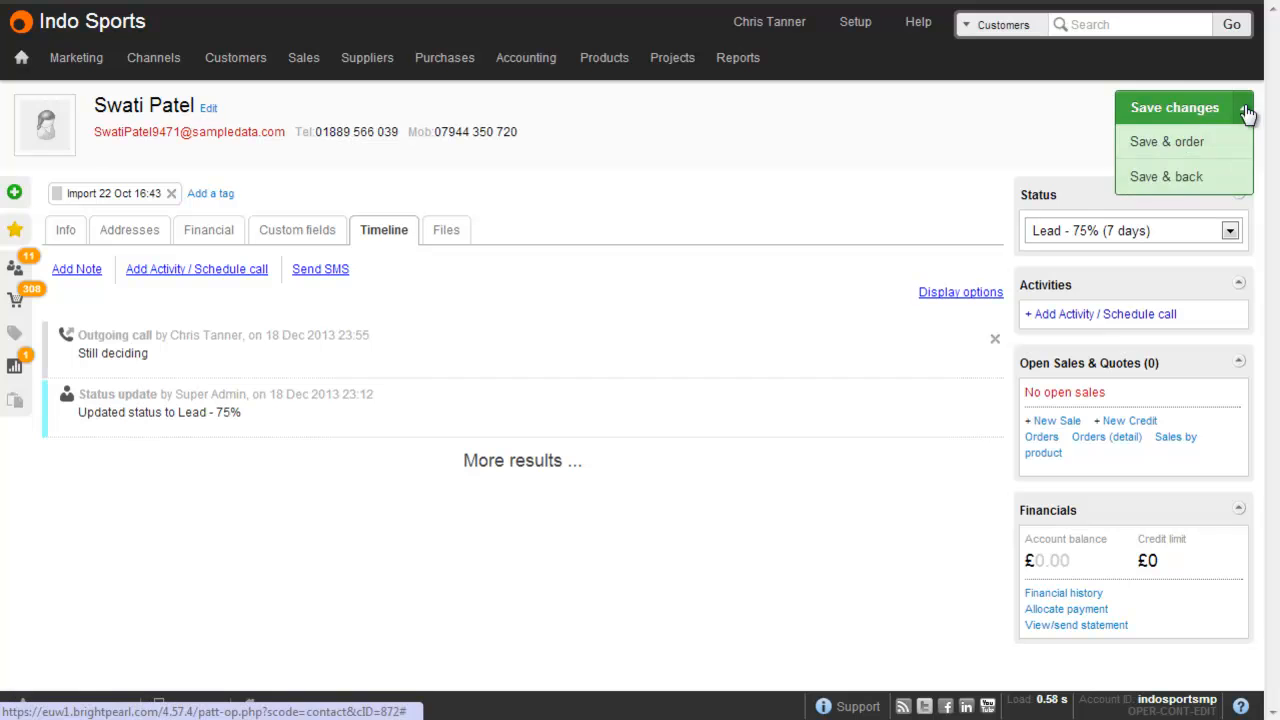
click(1166, 176)
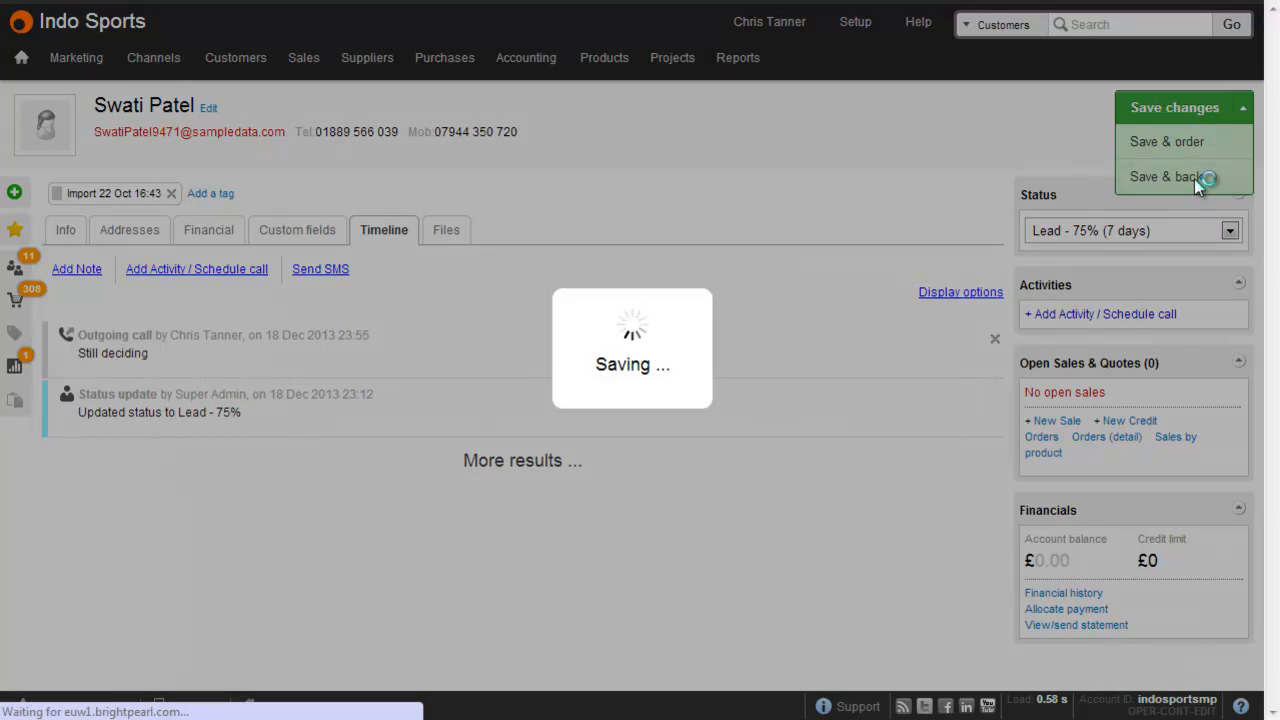
click(1168, 176)
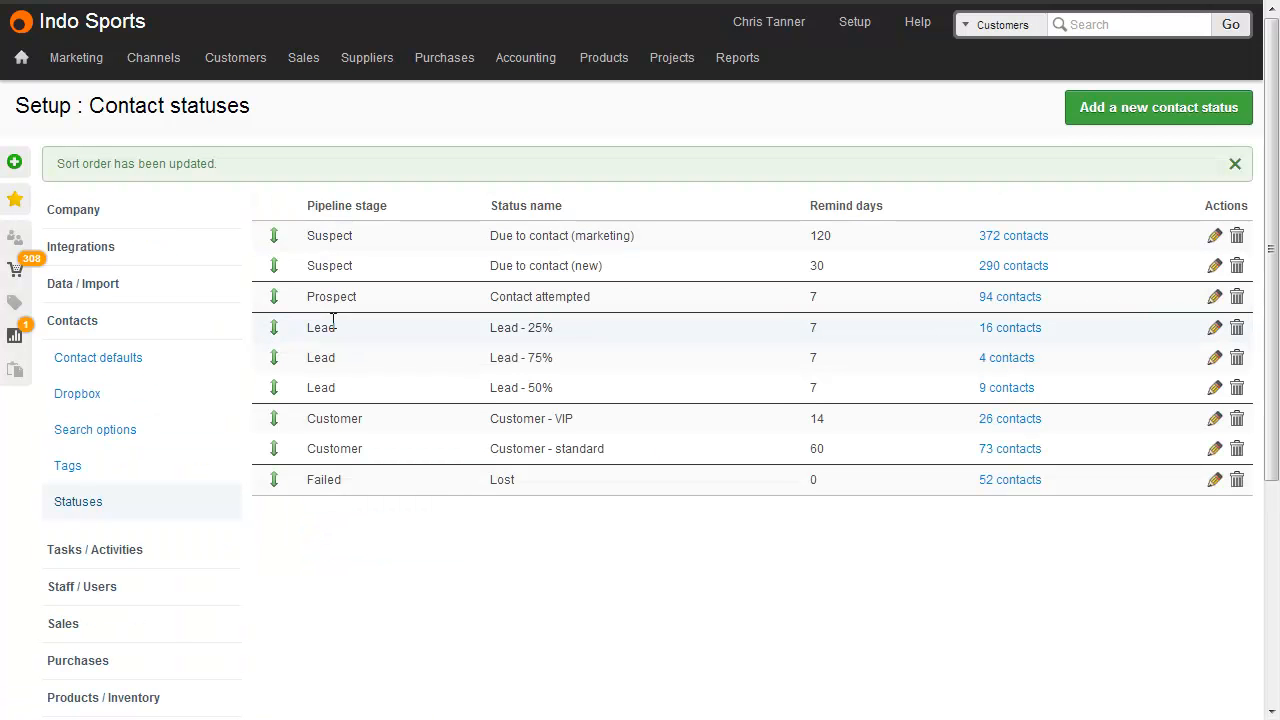
- Check Lead - 25% keeps pipeline stage Lead, then return to the Customers list
click(1214, 328)
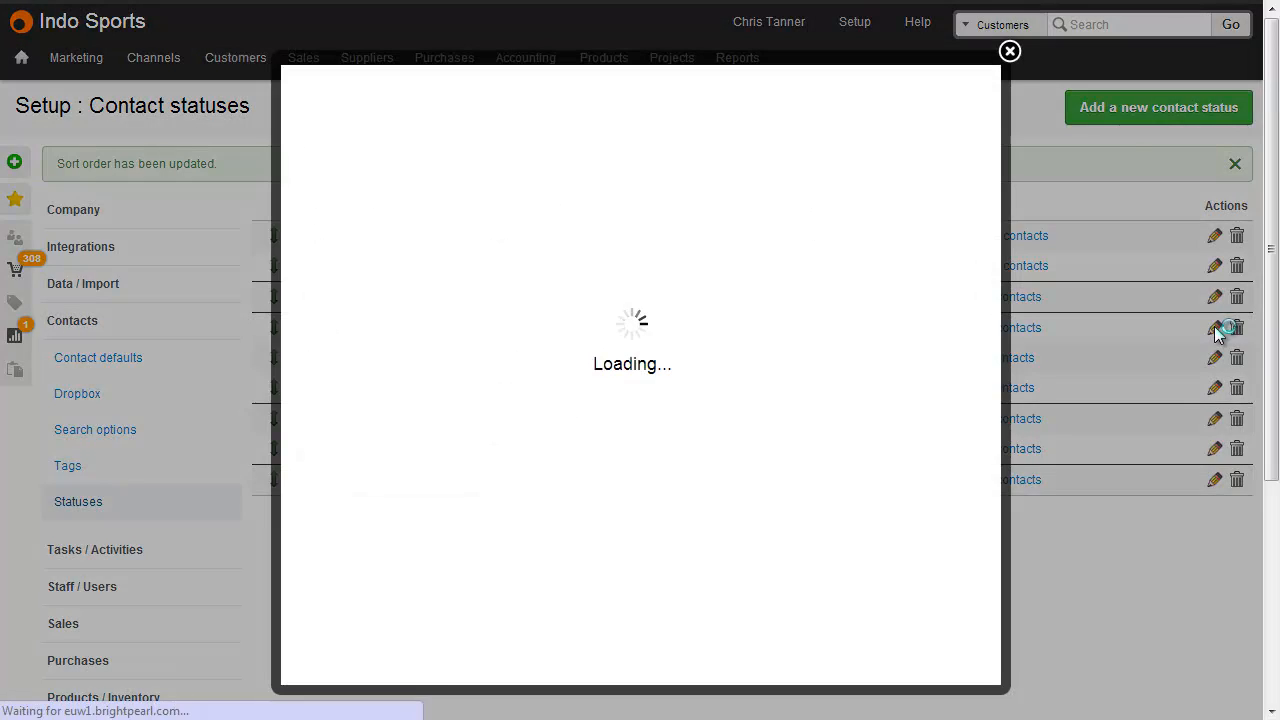
click(196, 332)
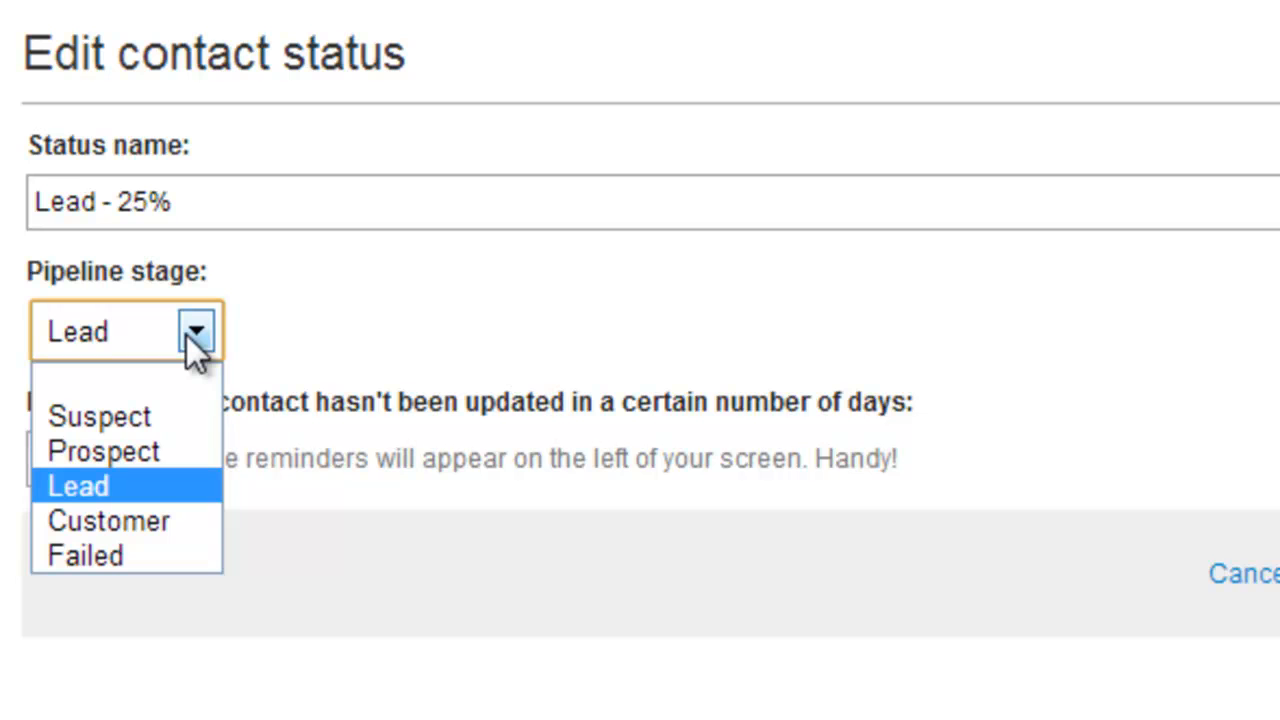
click(76, 486)
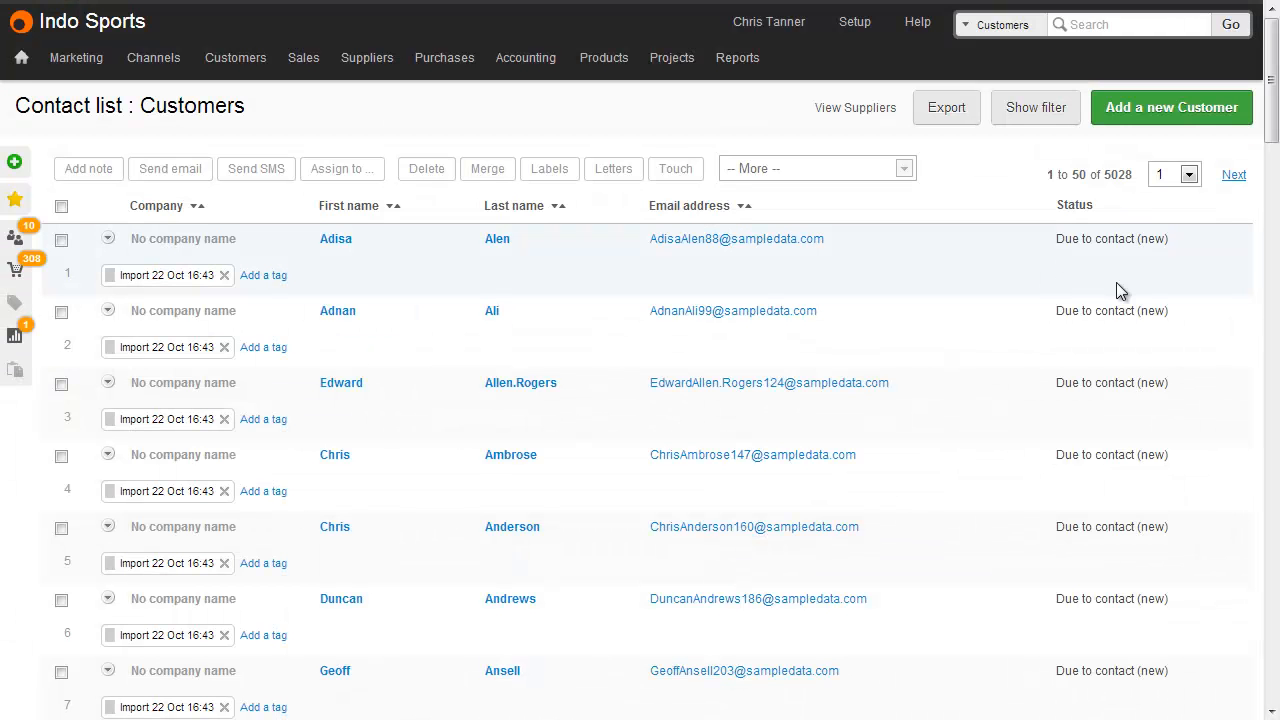
- Reorder personal contact screen columns so Status precedes Email address, and save
click(768, 20)
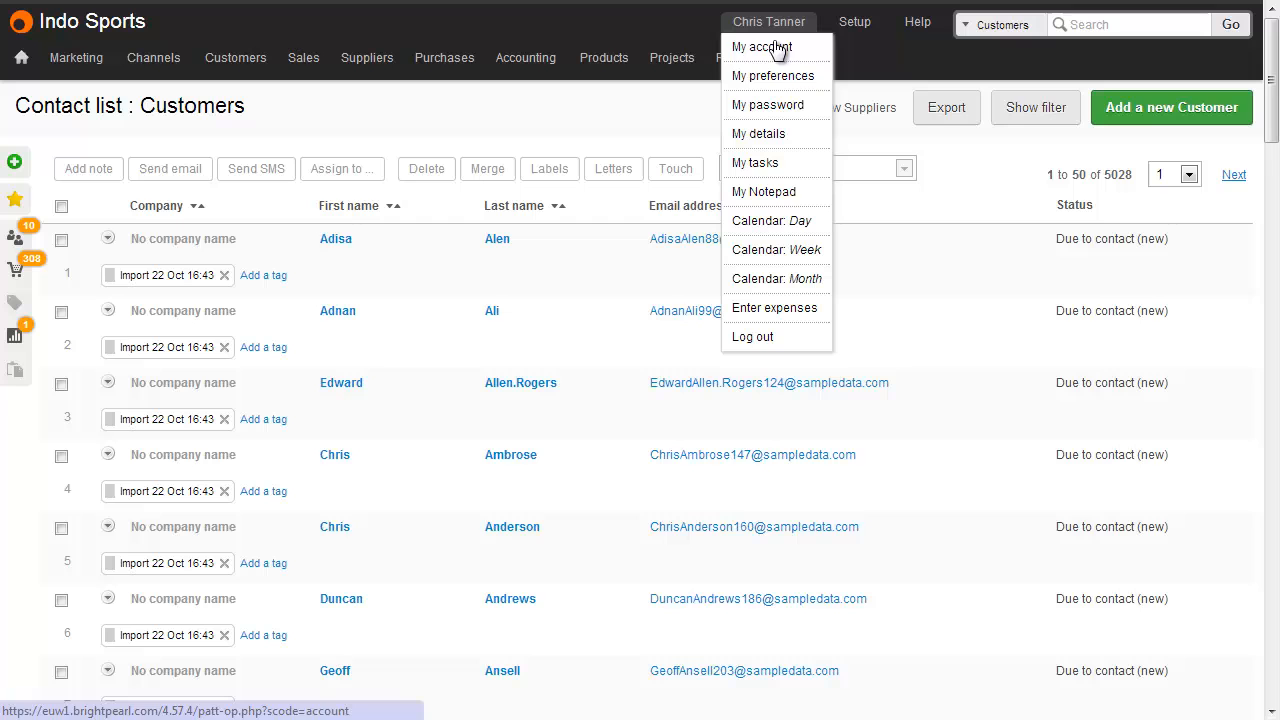
click(772, 76)
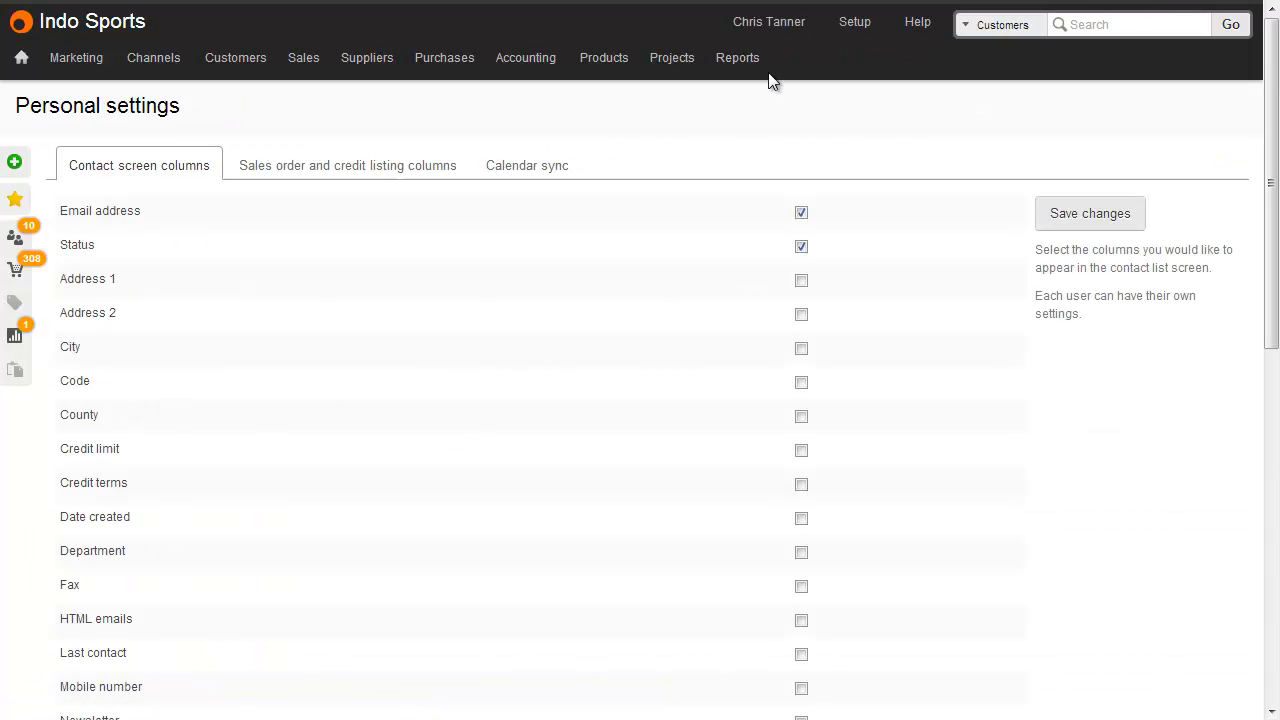
mouse_move(768, 246)
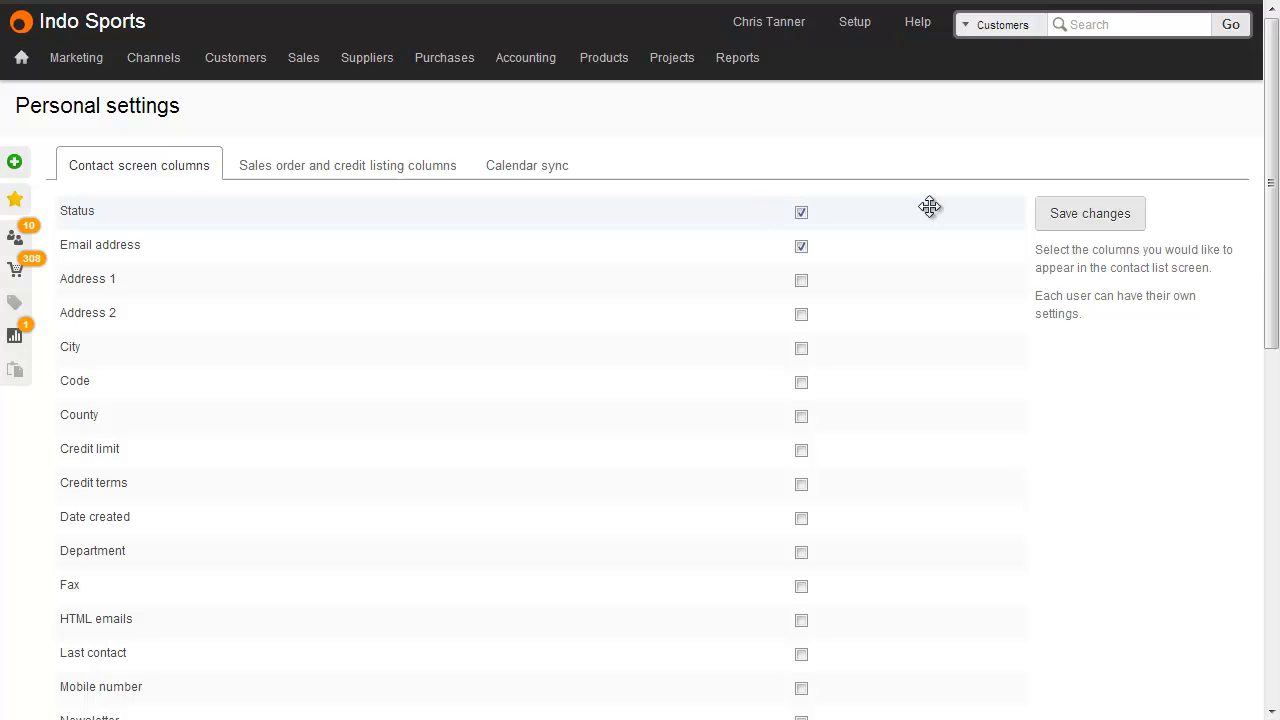
click(236, 56)
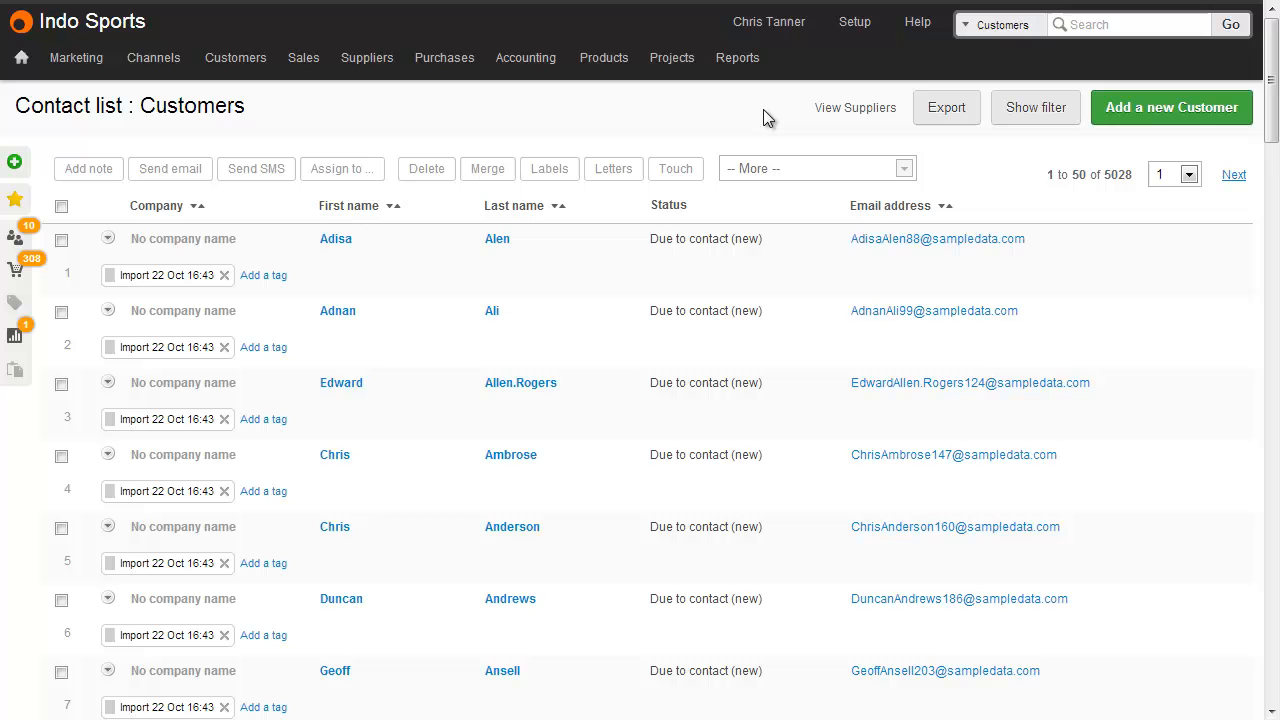
mouse_move(340, 238)
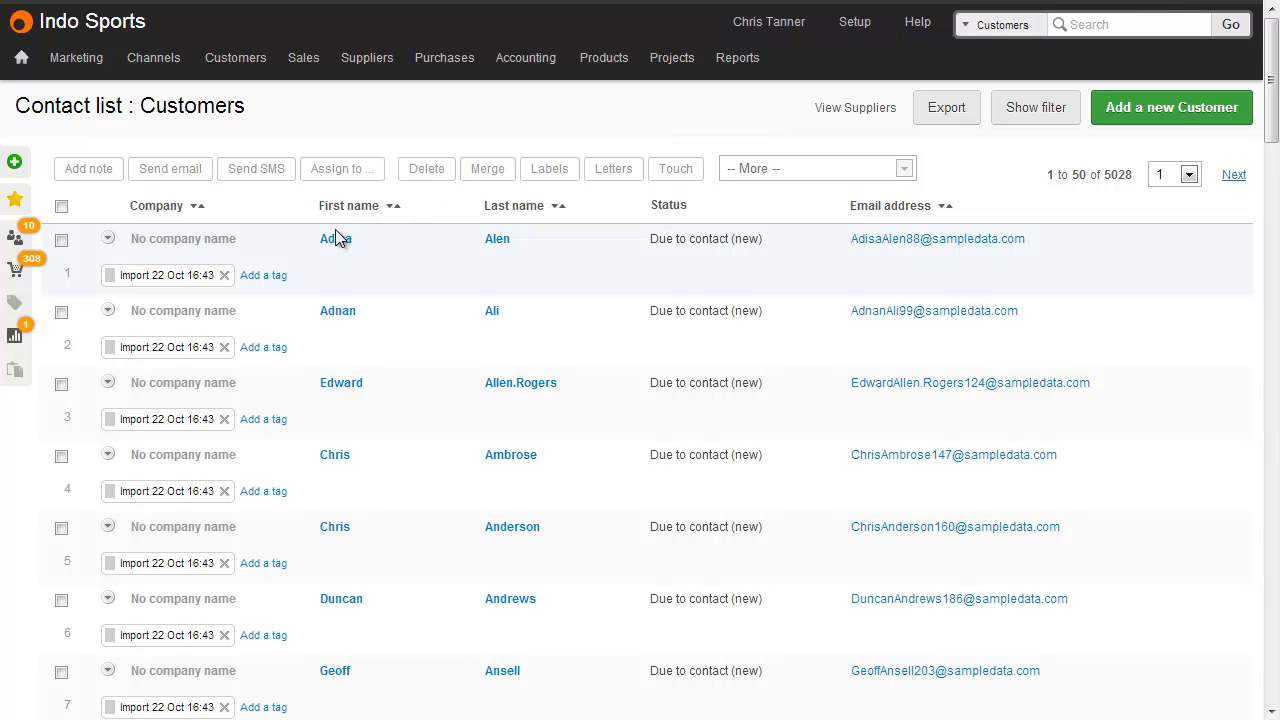
click(336, 238)
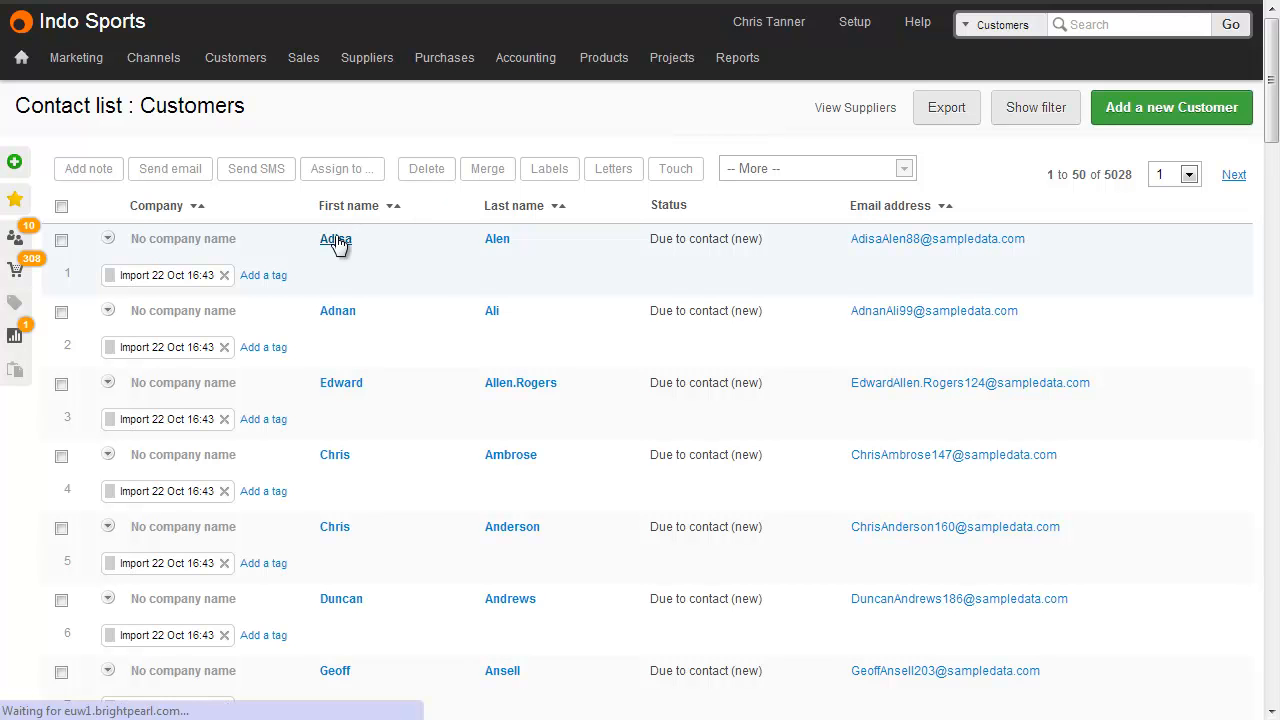
click(336, 238)
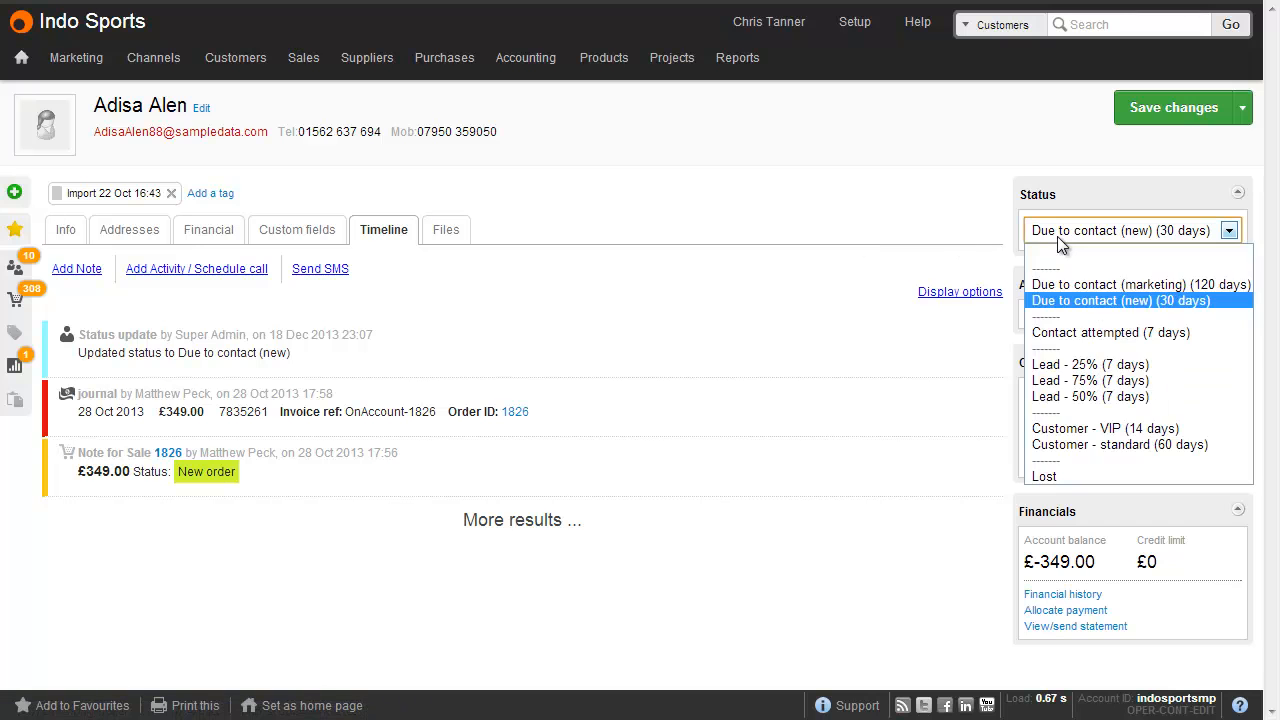
click(1090, 380)
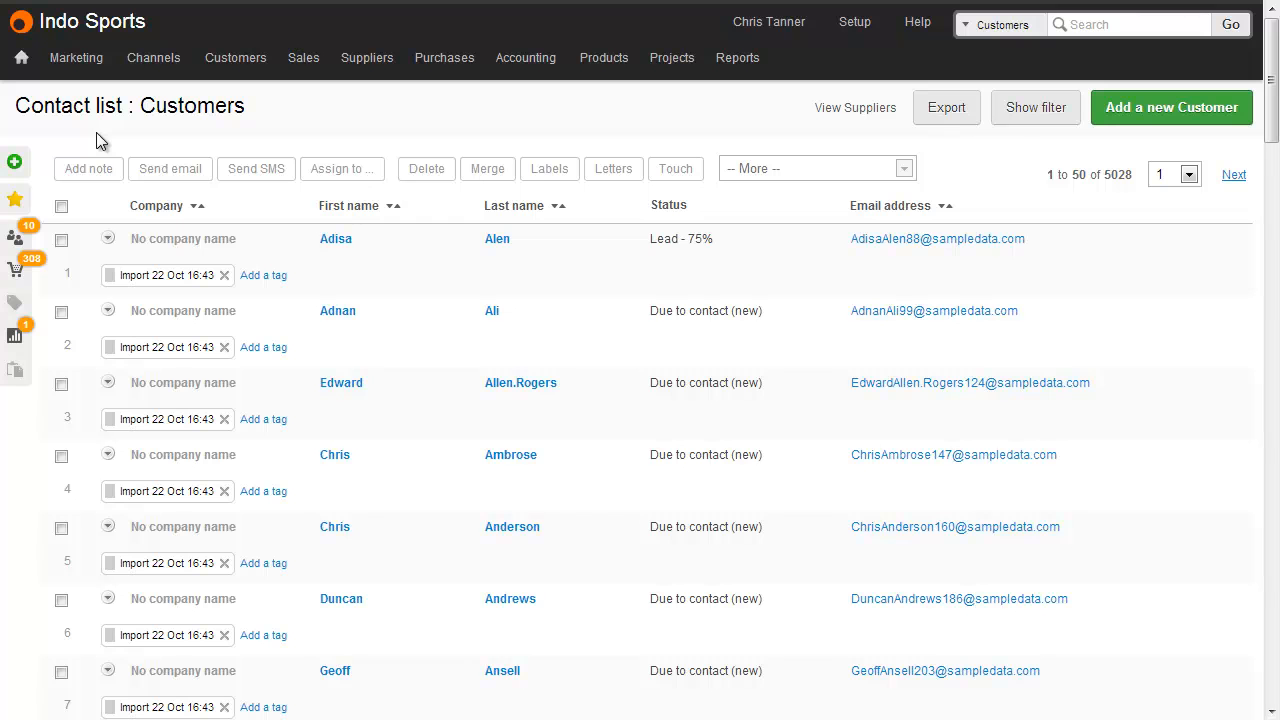
mouse_move(82, 188)
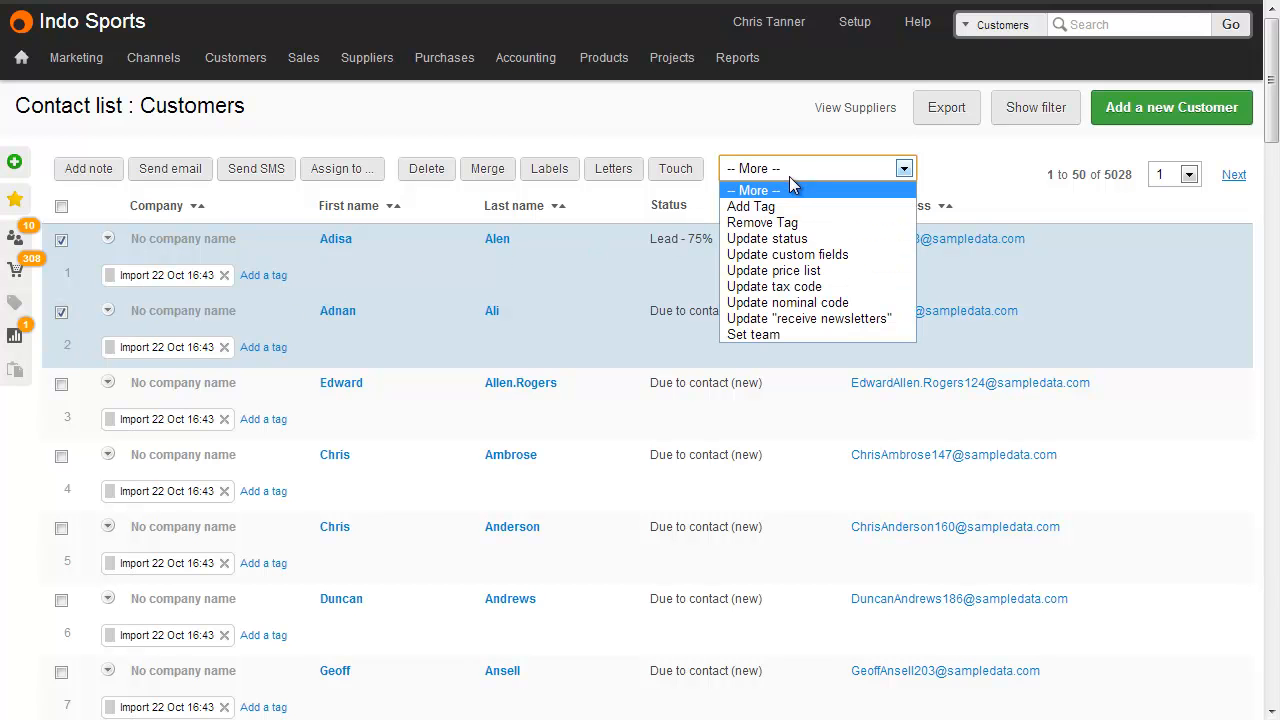
- Bulk-update the two checked contacts to Customer - VIP (14 days)
click(768, 238)
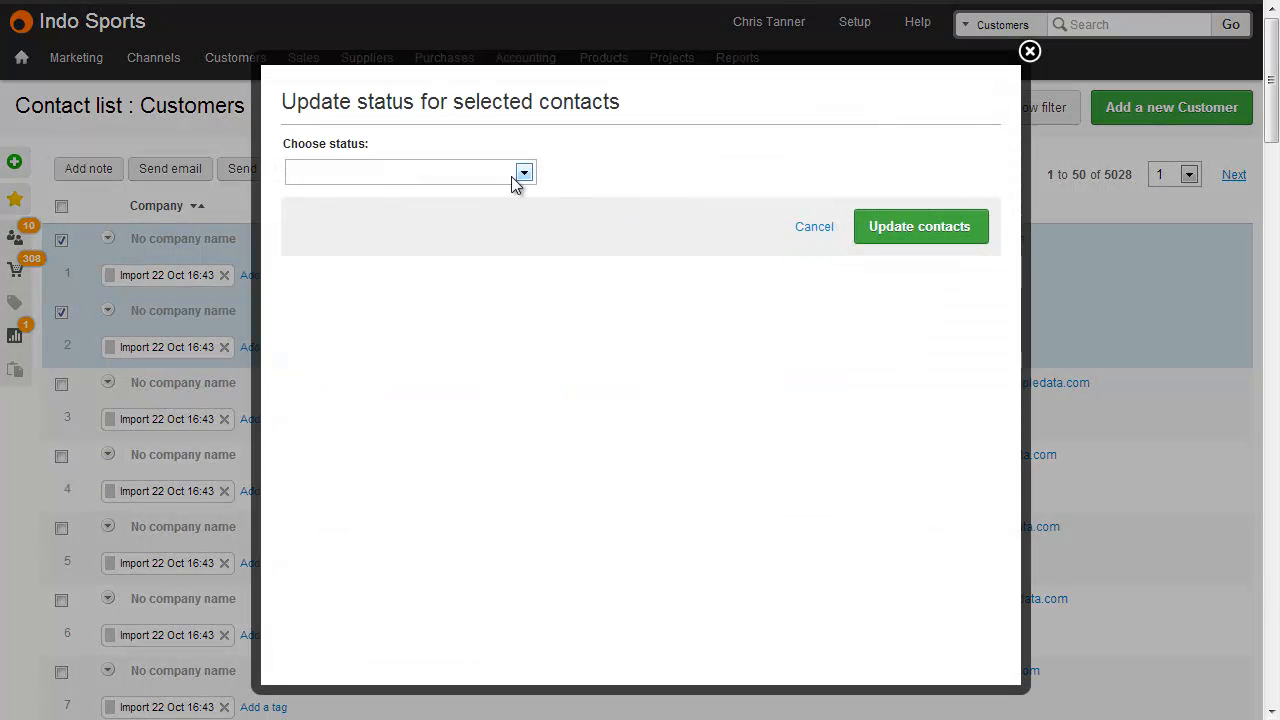
click(410, 172)
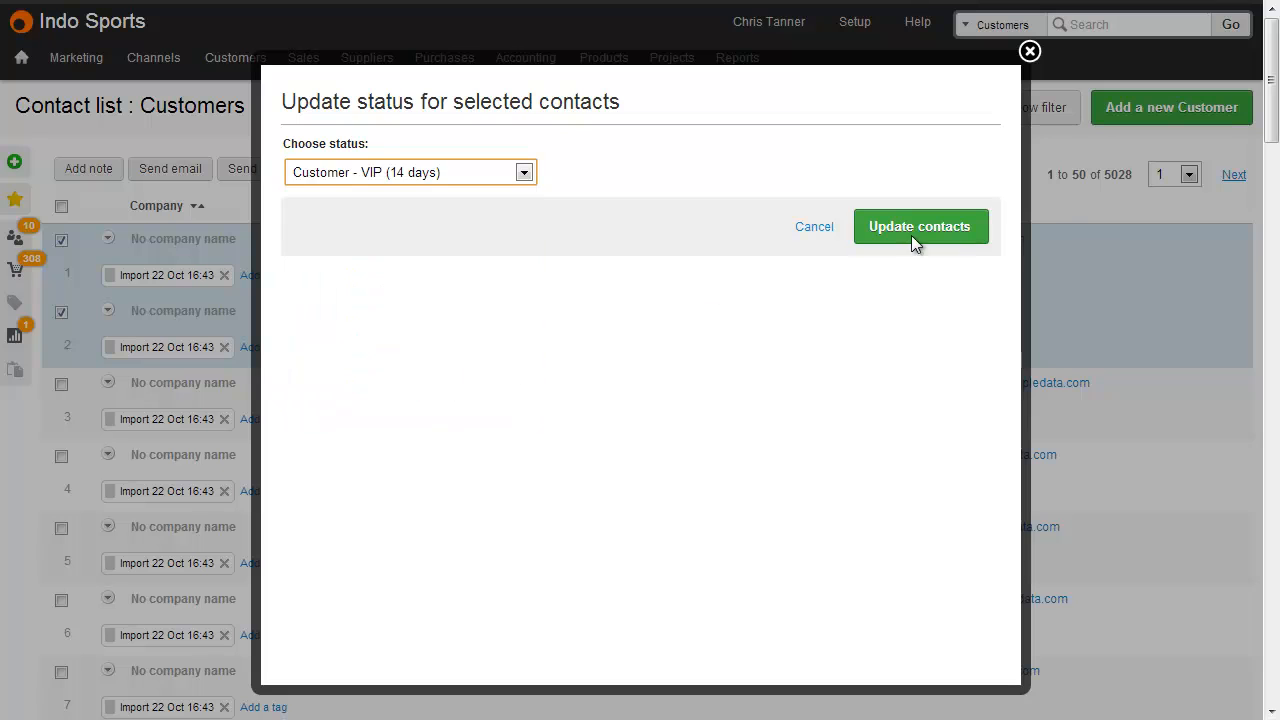
click(920, 226)
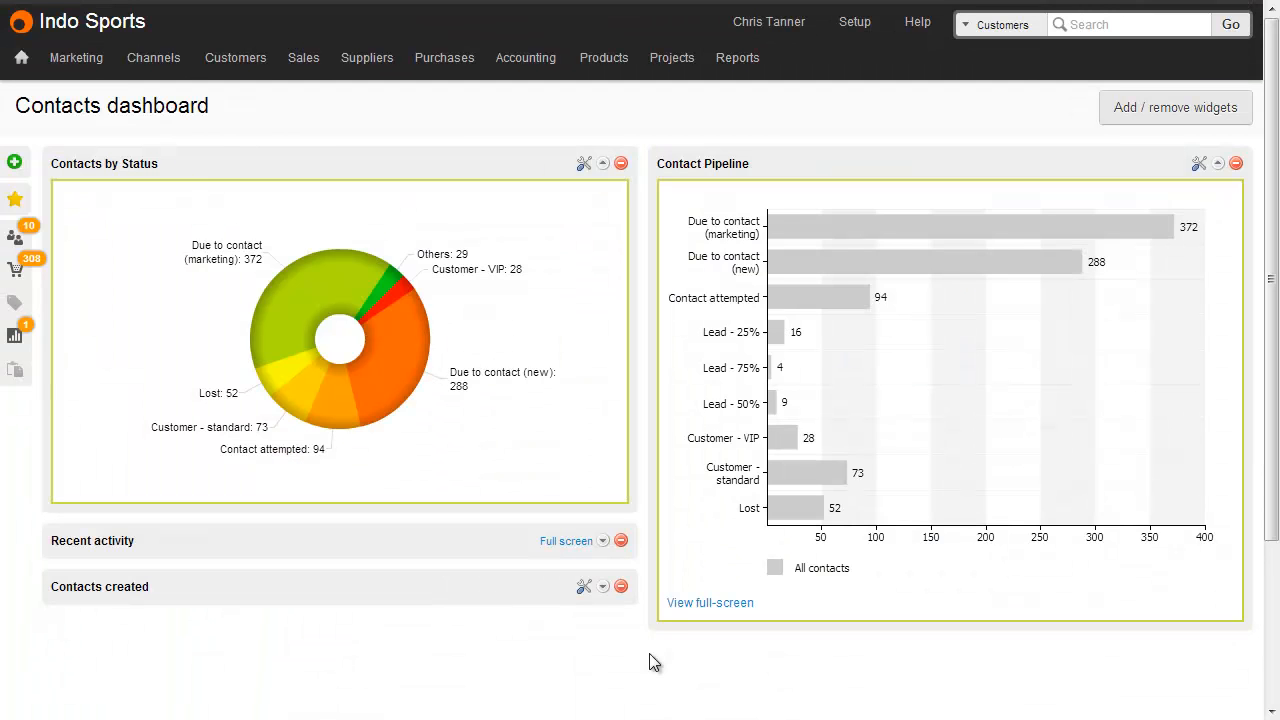
mouse_move(148, 296)
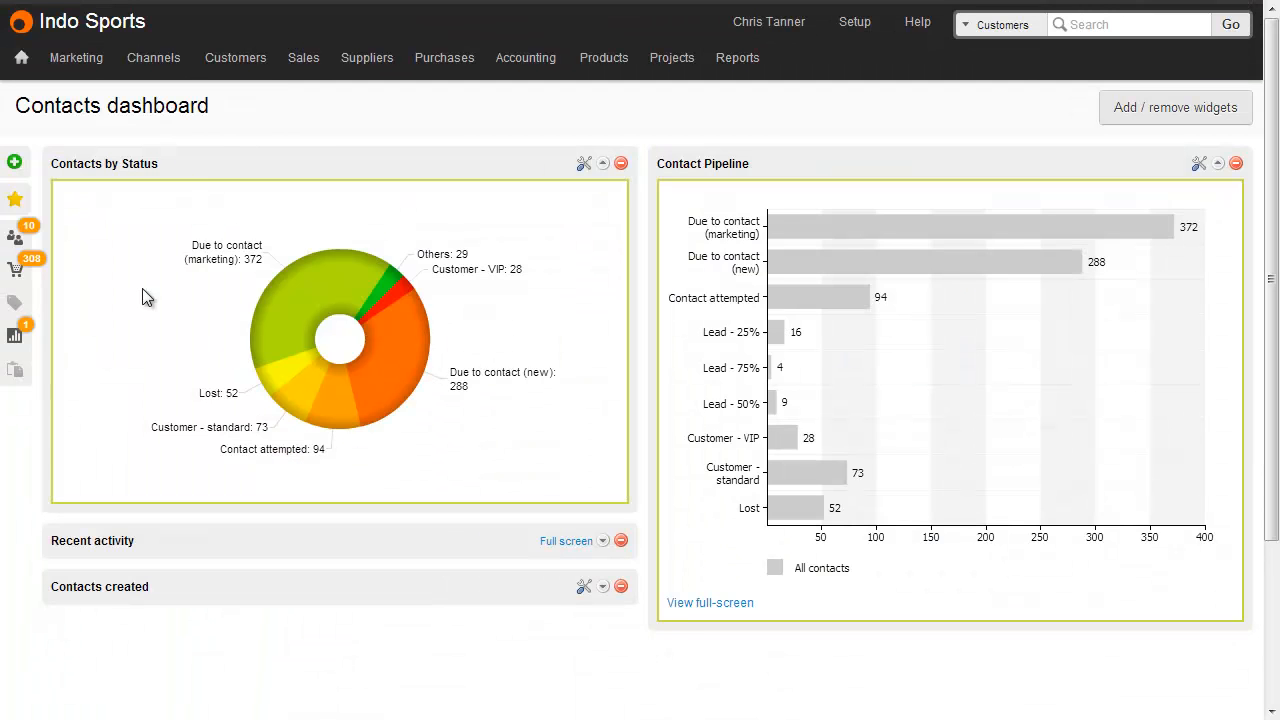
mouse_move(752, 280)
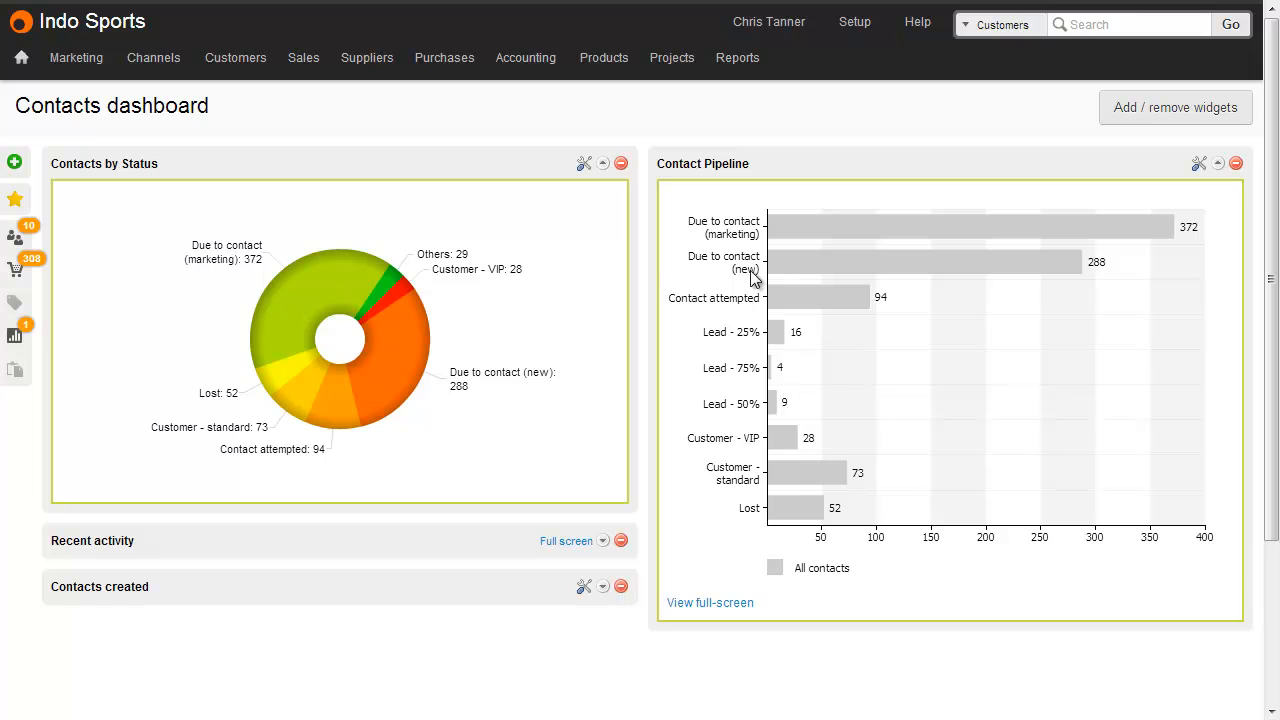
mouse_move(612, 212)
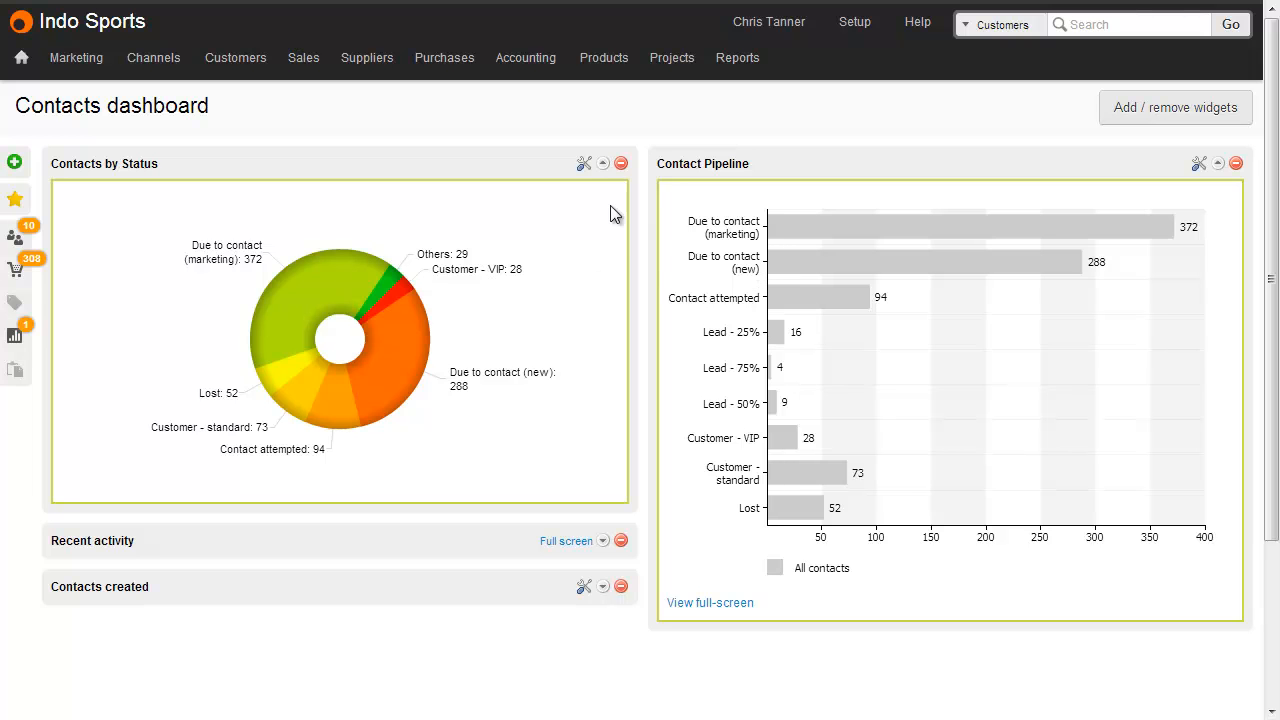
- Review the Contacts by Status widget settings, then show Contact Pipeline full-screen
click(584, 164)
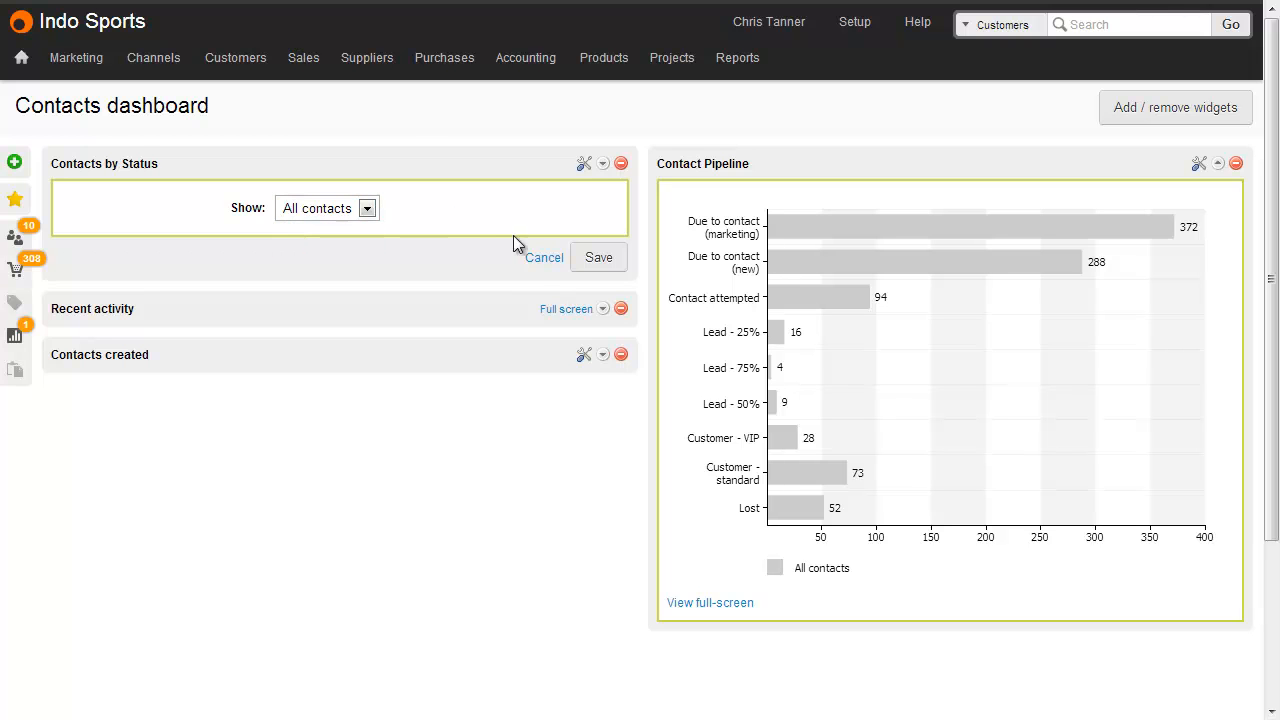
click(598, 256)
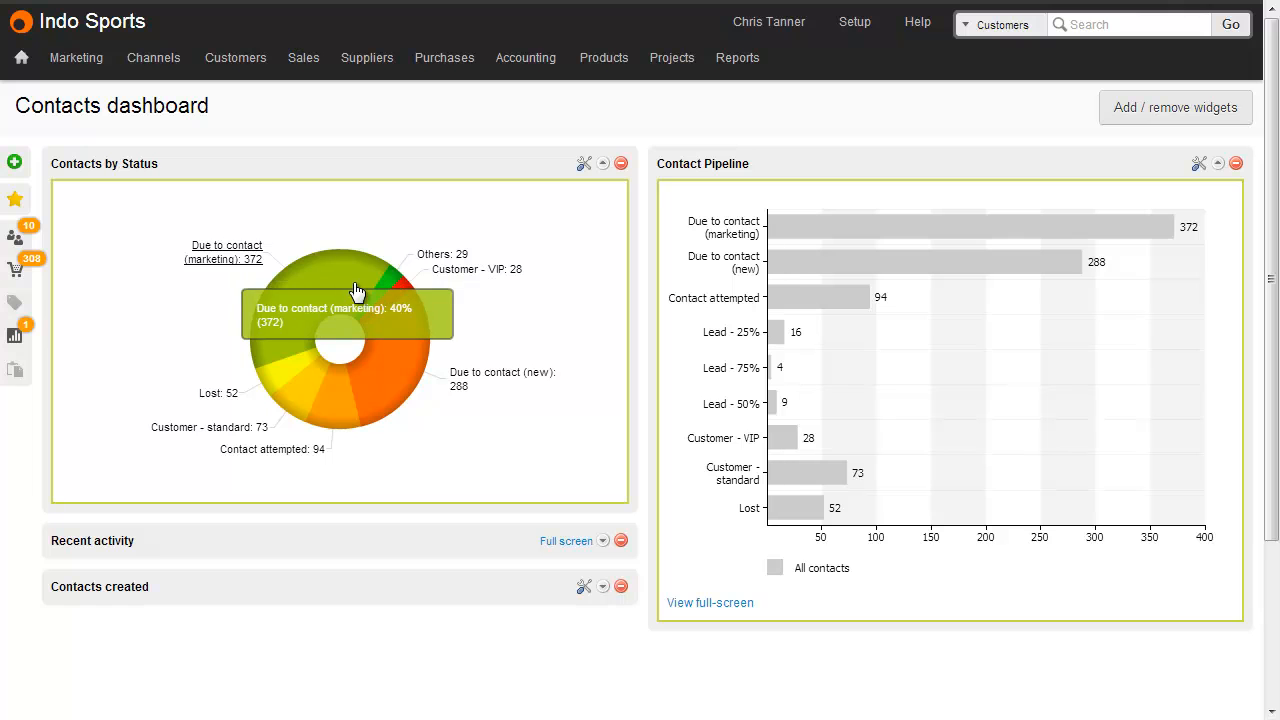
click(710, 602)
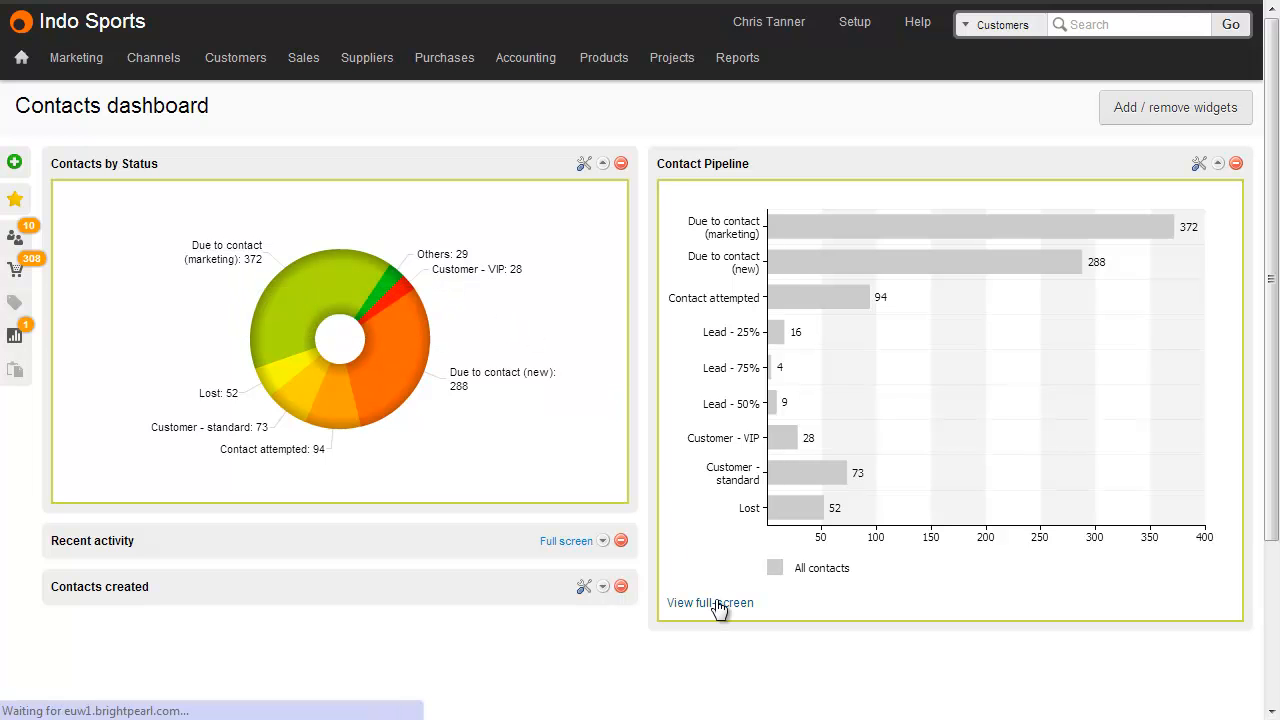
- List the 16 contacts behind the Lead - 25% pipeline bar
click(710, 602)
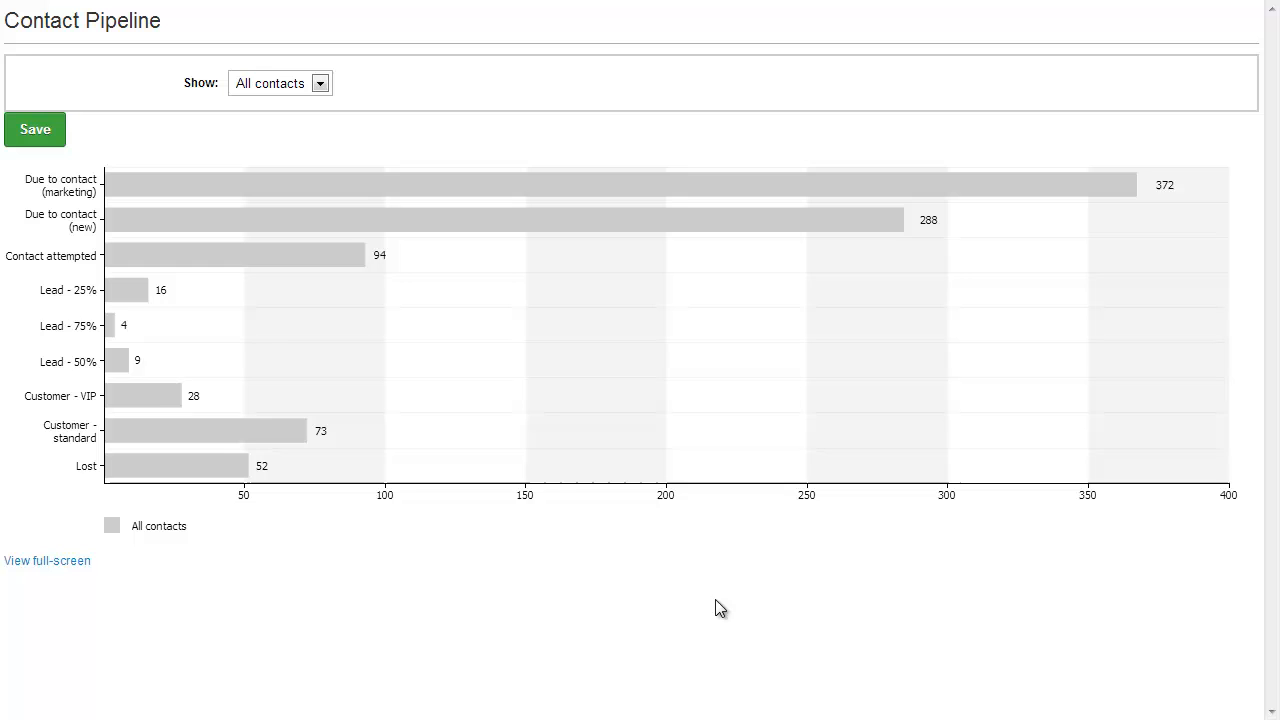
click(128, 290)
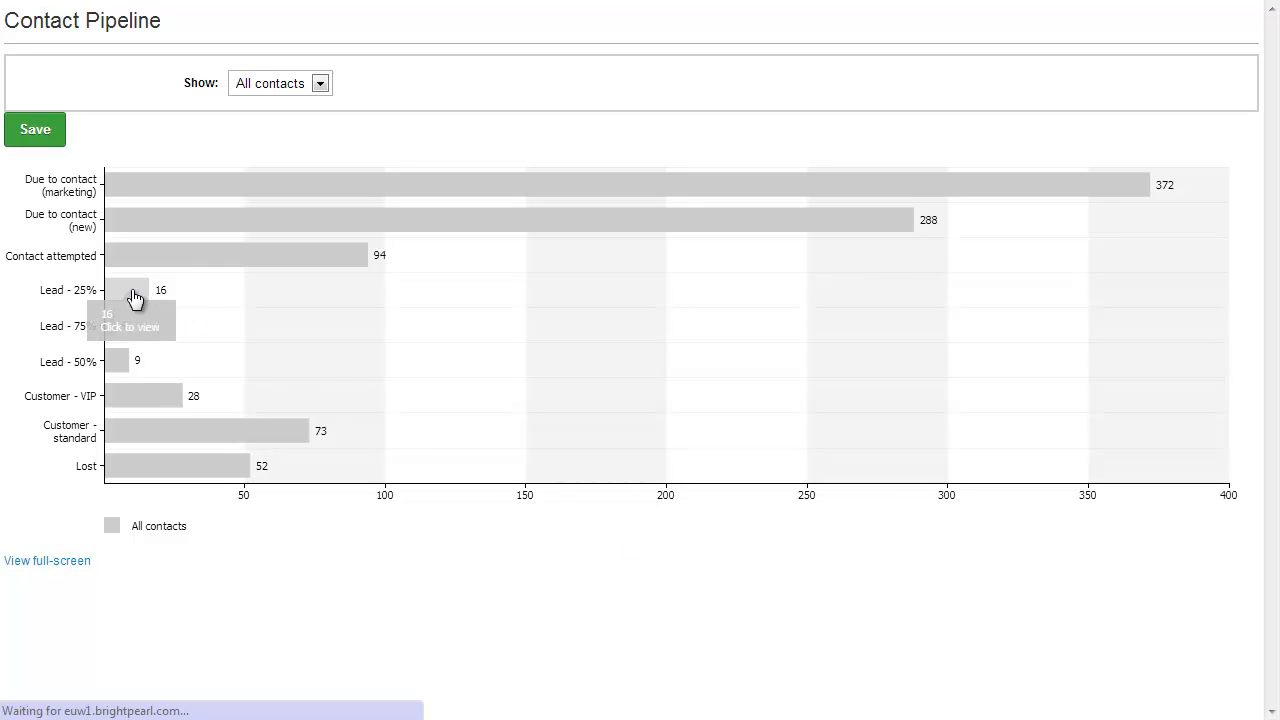
click(132, 290)
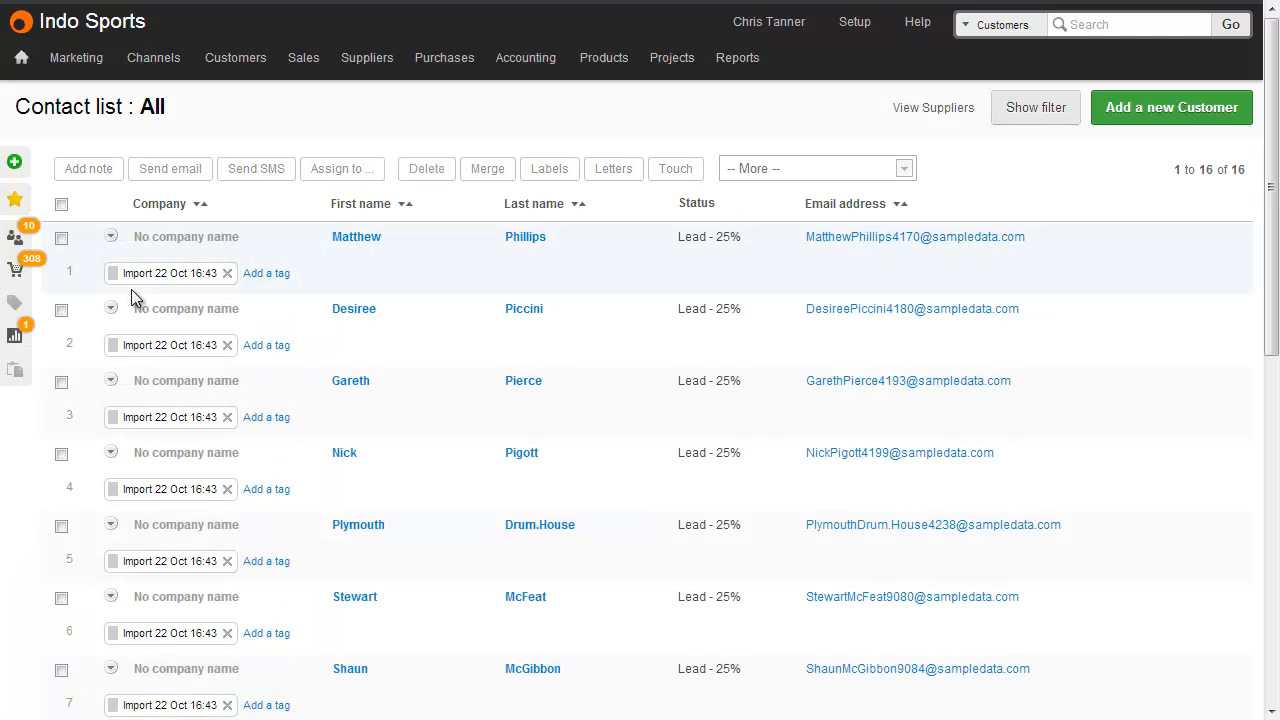
- Reveal the list's filter criteria and the Status options available for filtering
click(1036, 108)
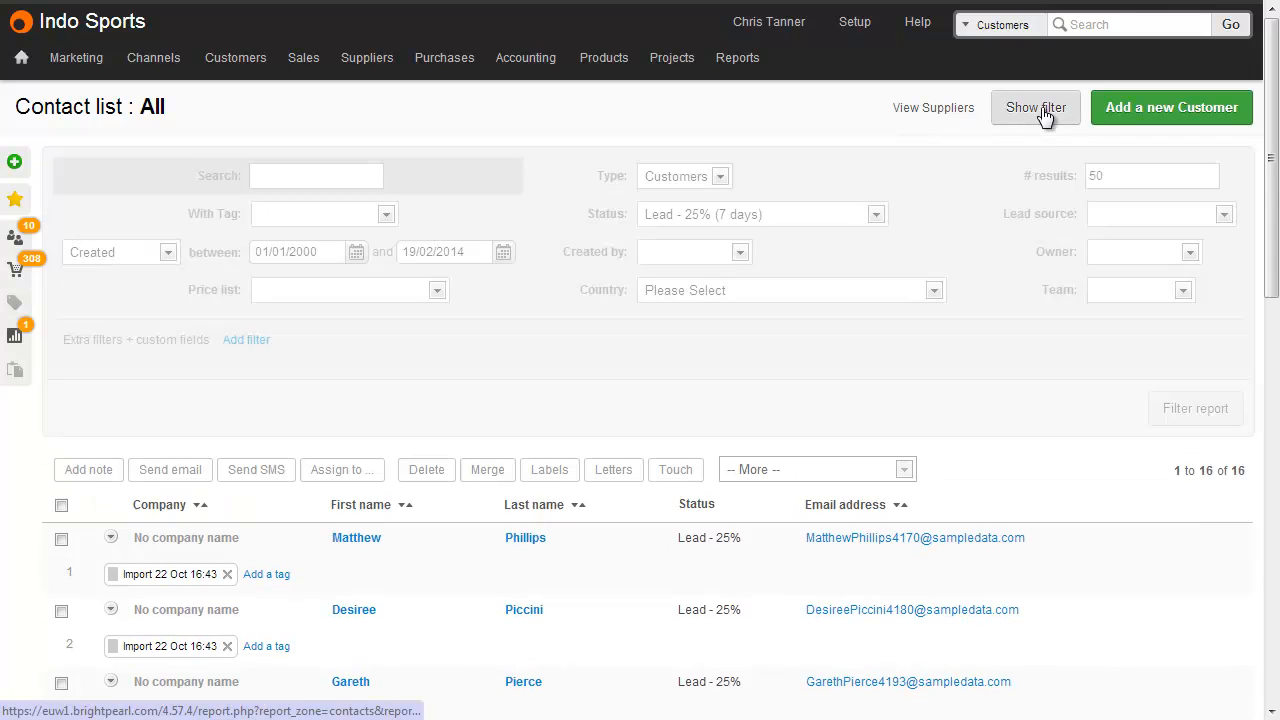
click(1036, 108)
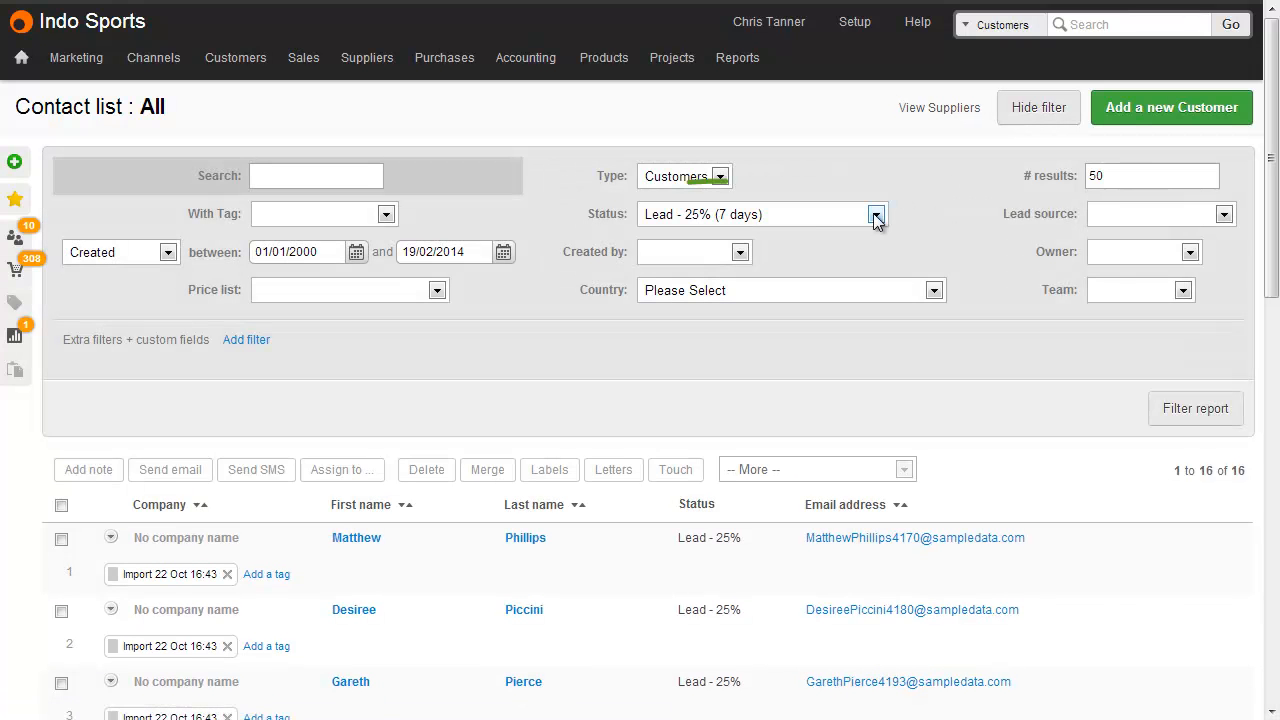
click(854, 20)
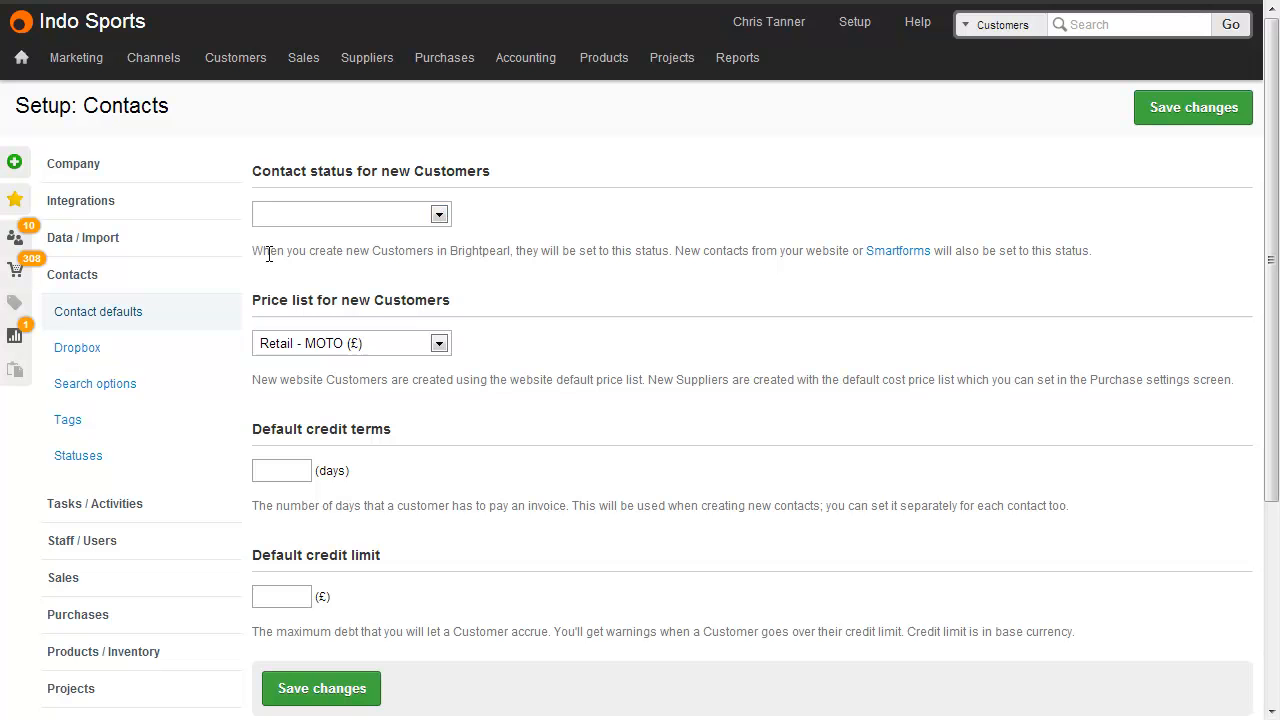
mouse_move(174, 324)
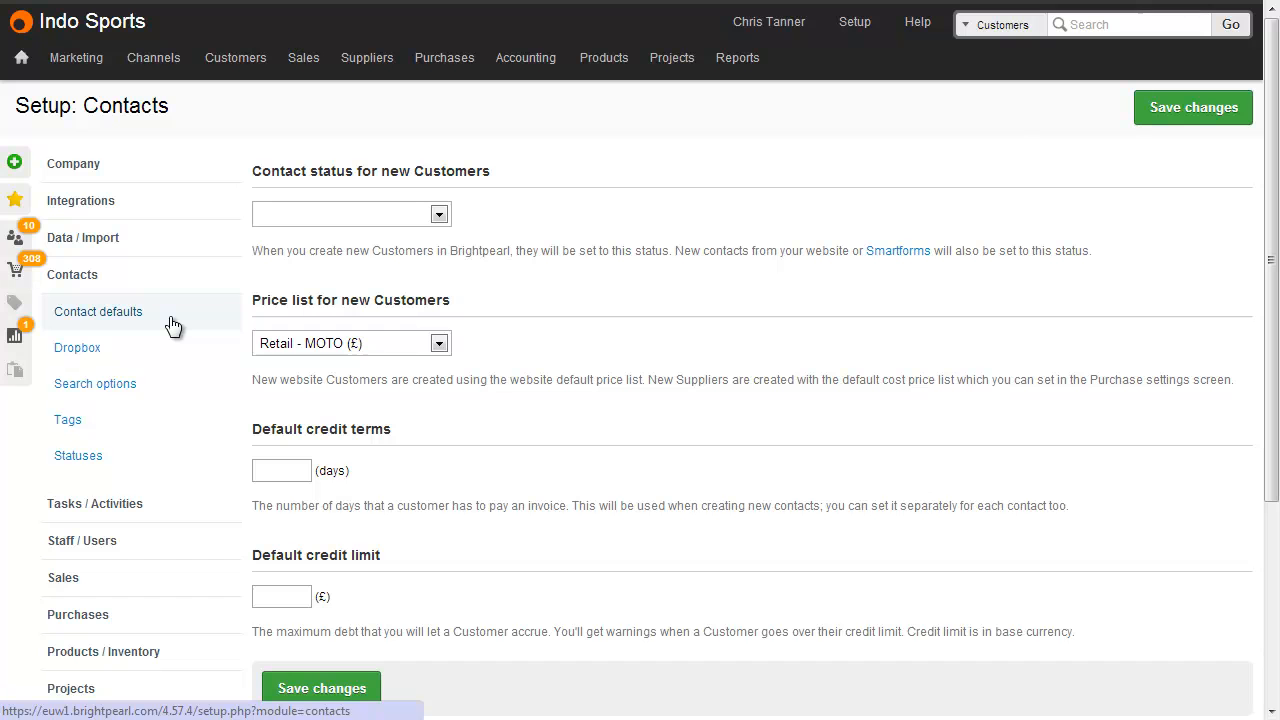